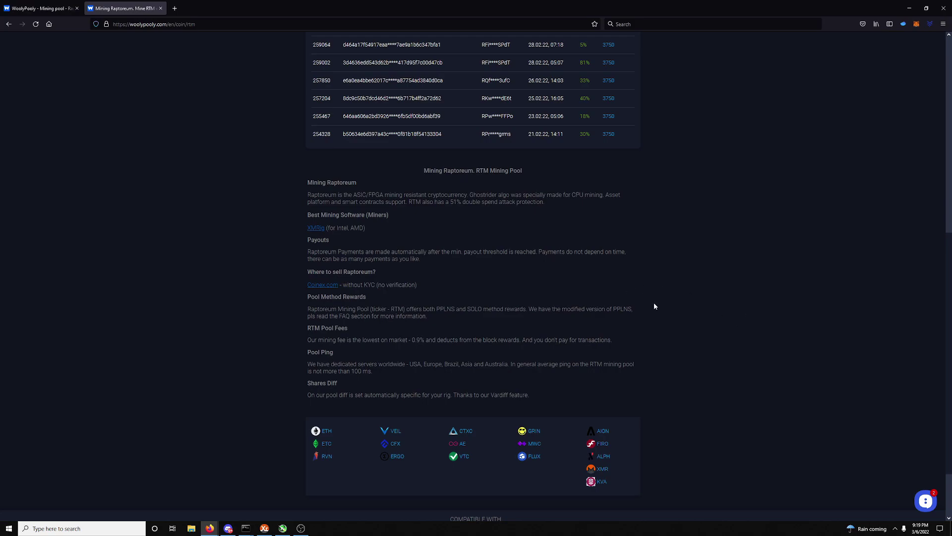
mouse_move(514, 375)
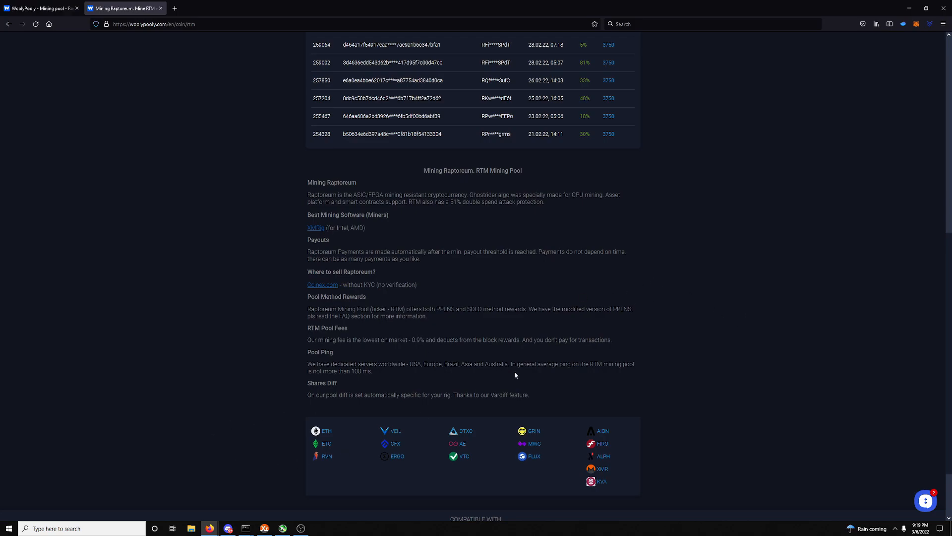
Scroll the Raptoreum SOLO pool page back to its stats panels, hashrate chart and blocks table
scroll("up", 3)
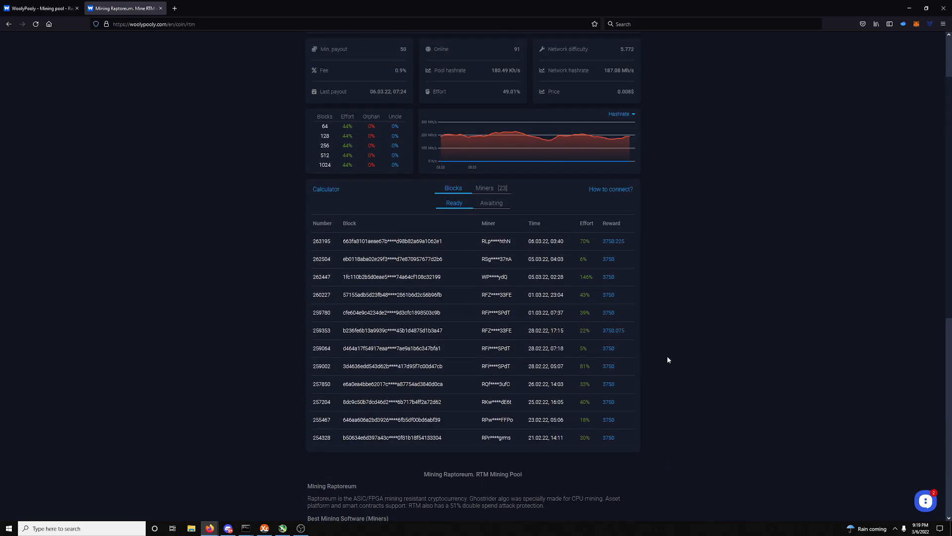
scroll("up", 3)
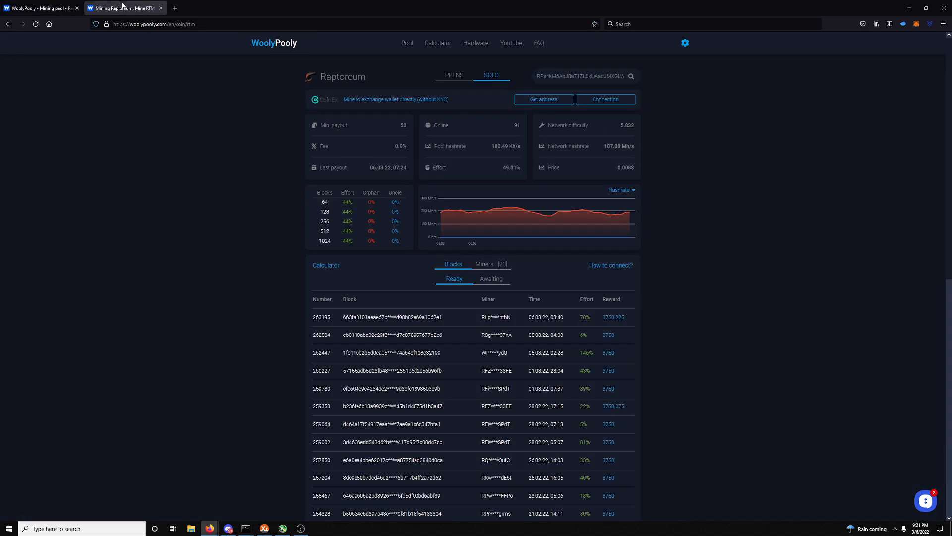
mouse_move(406, 60)
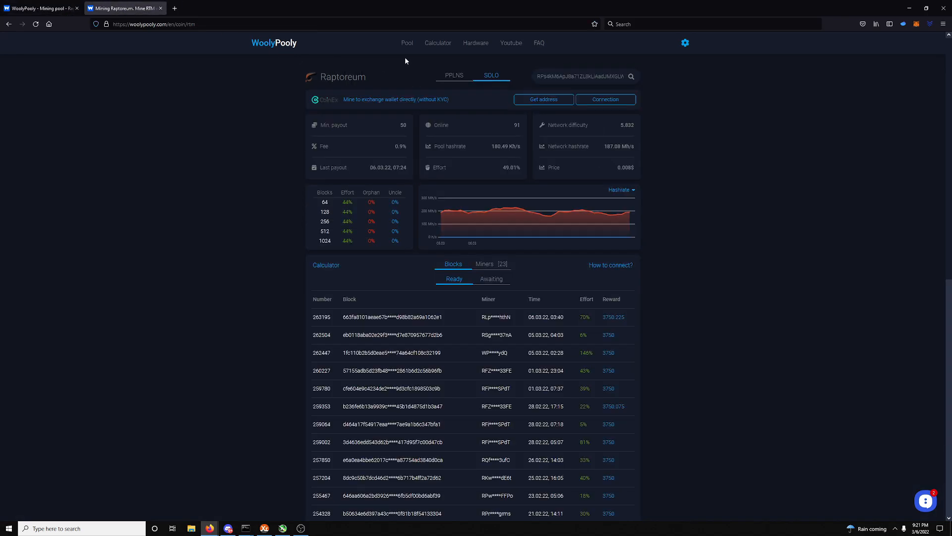
Reach the RTM pool's SOLO page from the Pool overview and its 'Best Mining Software' section
left_click(407, 43)
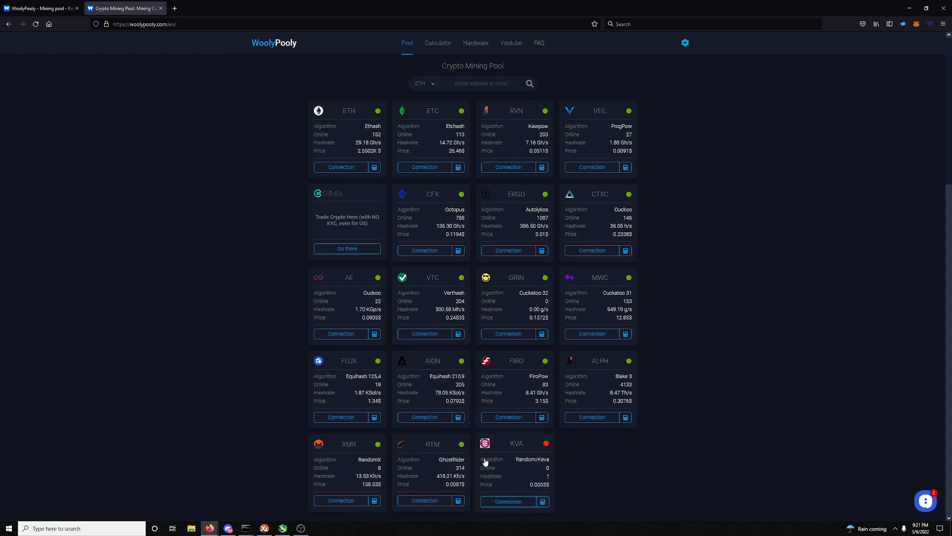
left_click(433, 444)
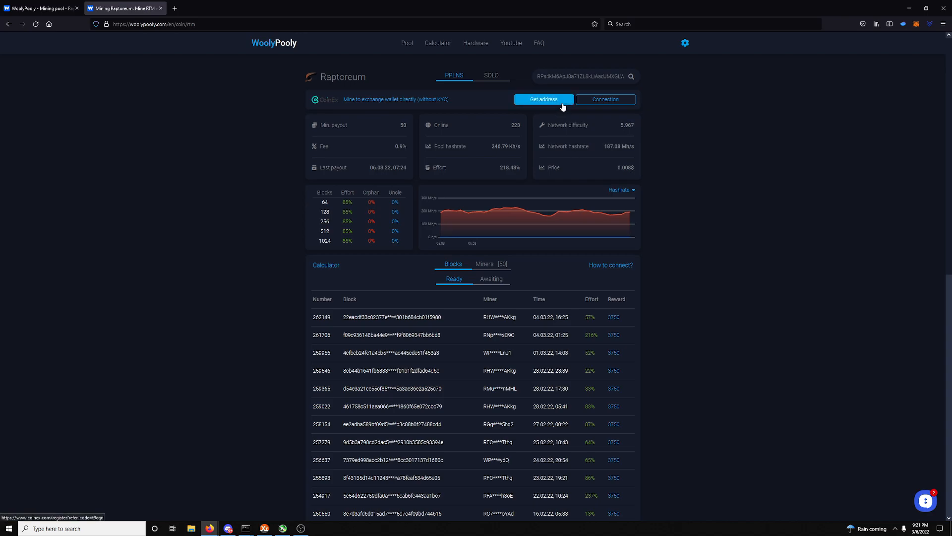
left_click(491, 75)
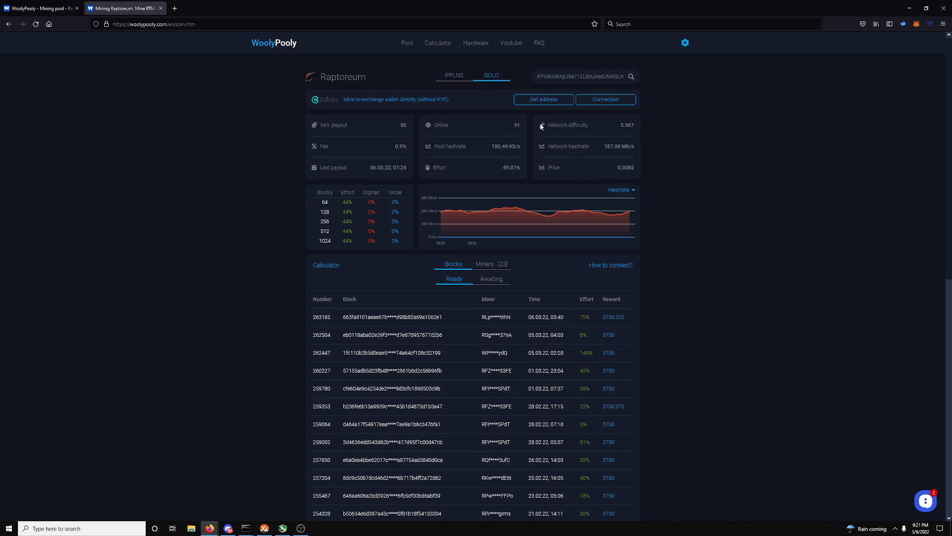
scroll("down", 3)
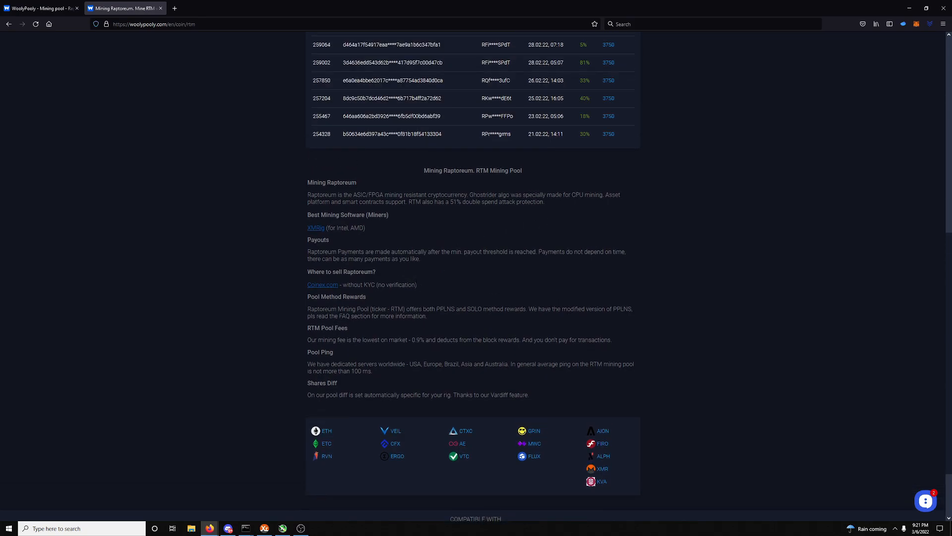
mouse_move(407, 277)
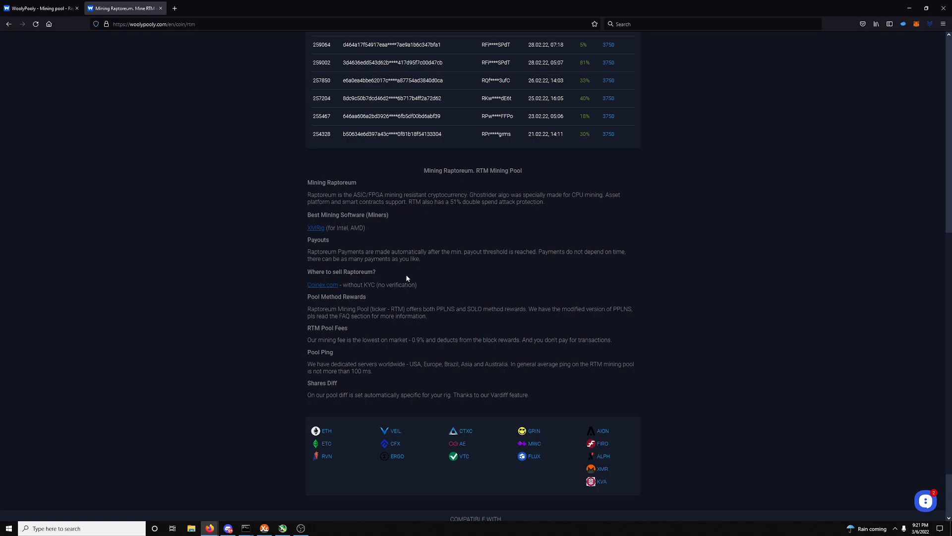
mouse_move(315, 229)
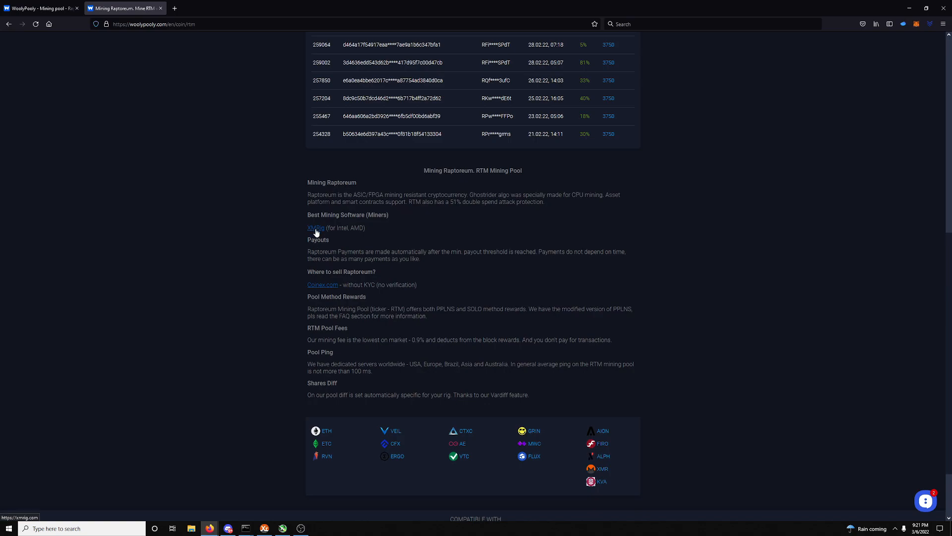
Visit xmrig.com via the recommended link, then bring up the xmr 2 mining folder
left_click(315, 229)
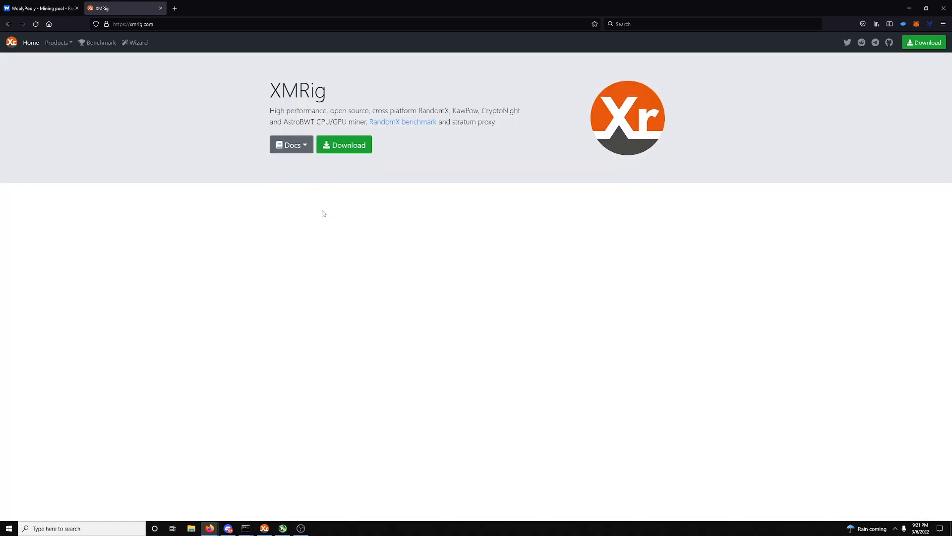
mouse_move(330, 186)
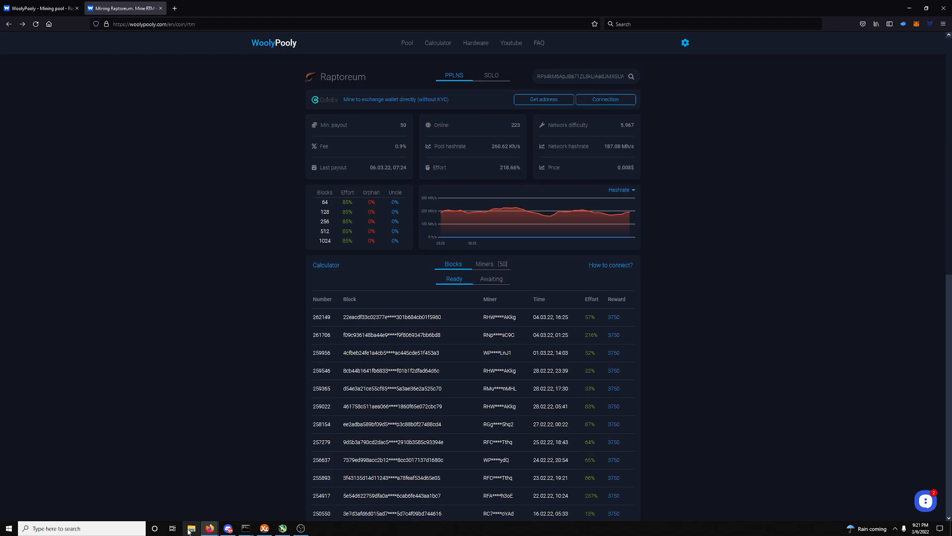
left_click(191, 528)
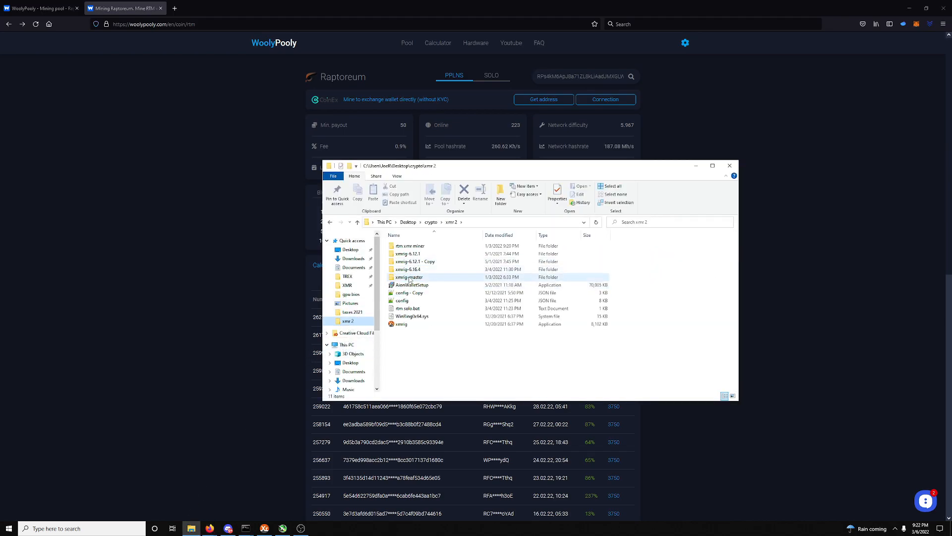
Browse the xmrig-6.16.4 folder's batch files, then return to the Raptoreum pool page
double_click(408, 276)
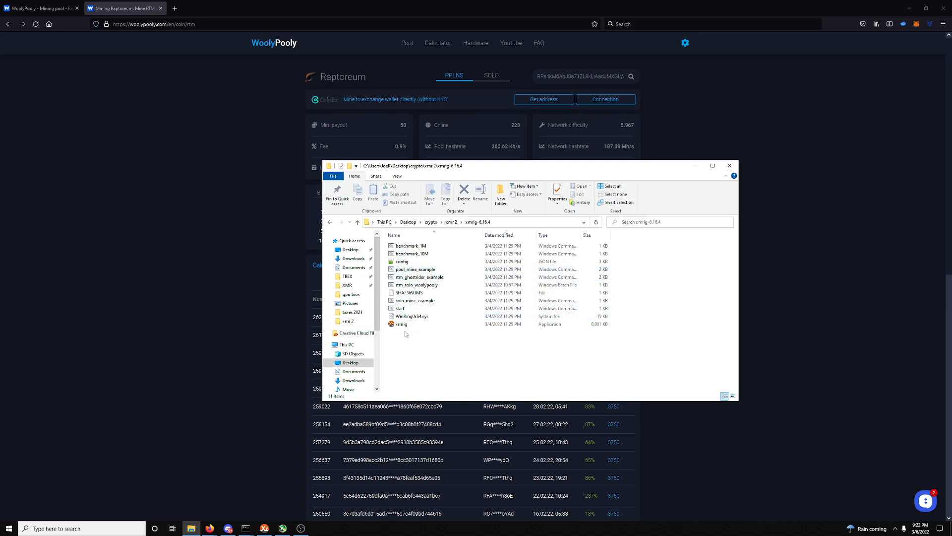
mouse_move(802, 298)
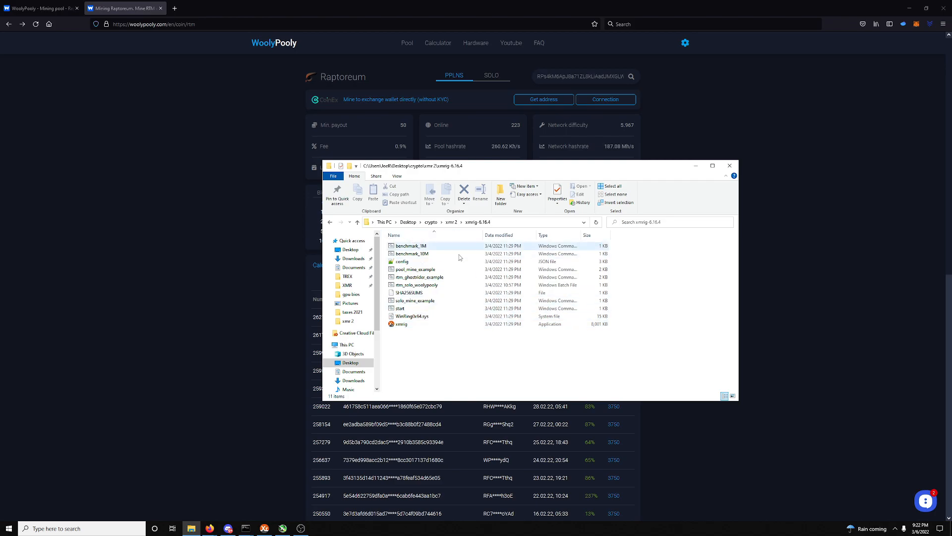
mouse_move(449, 277)
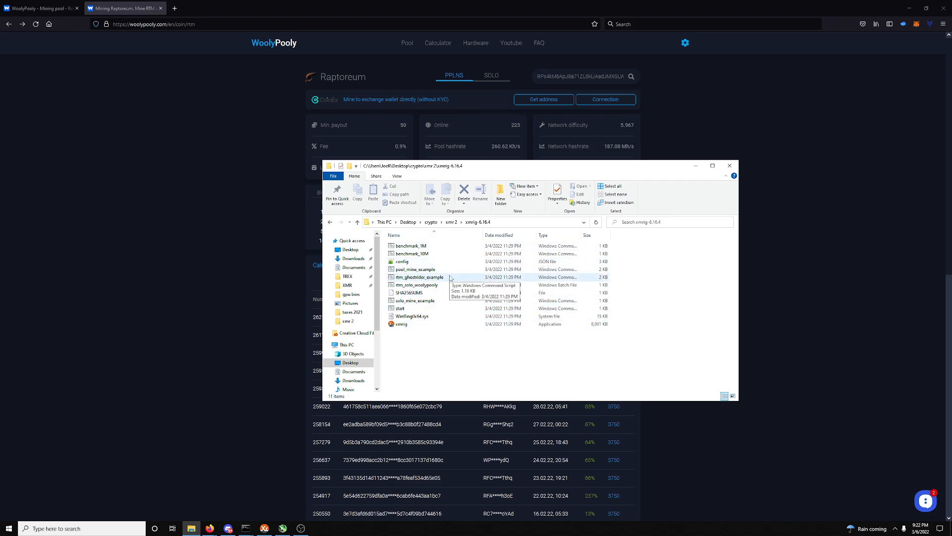
mouse_move(447, 367)
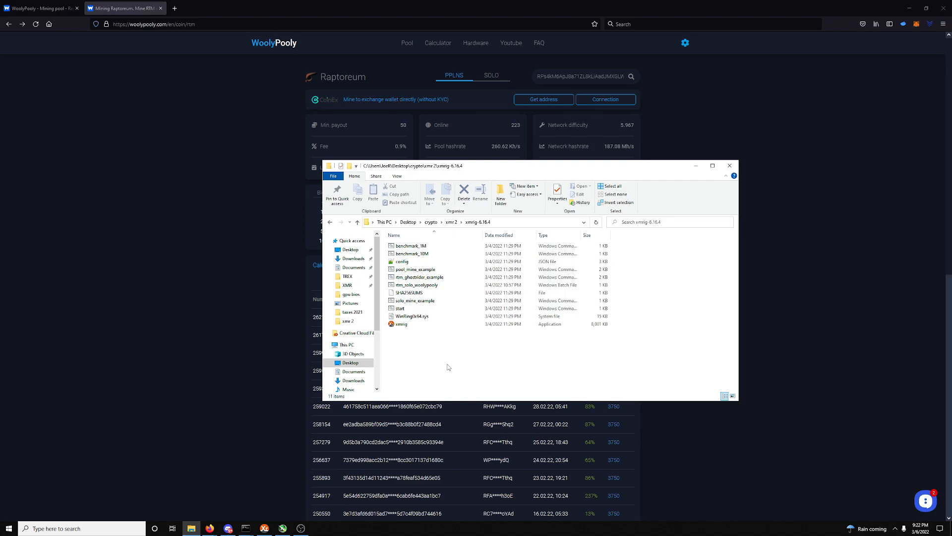
mouse_move(845, 288)
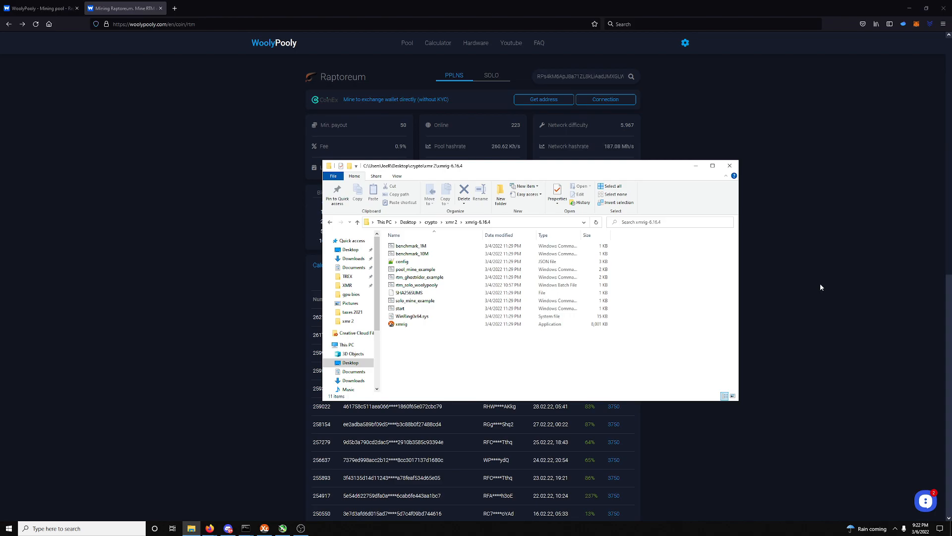
mouse_move(816, 319)
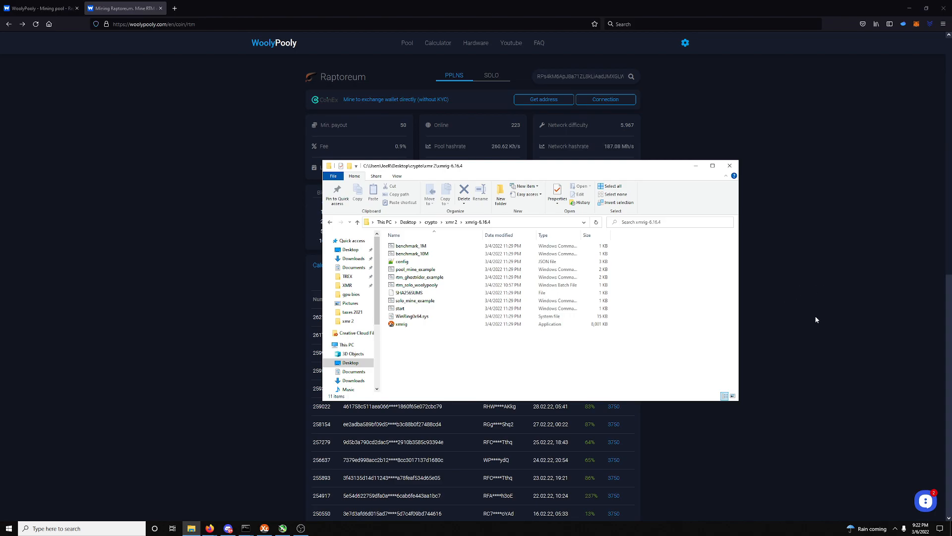
mouse_move(816, 325)
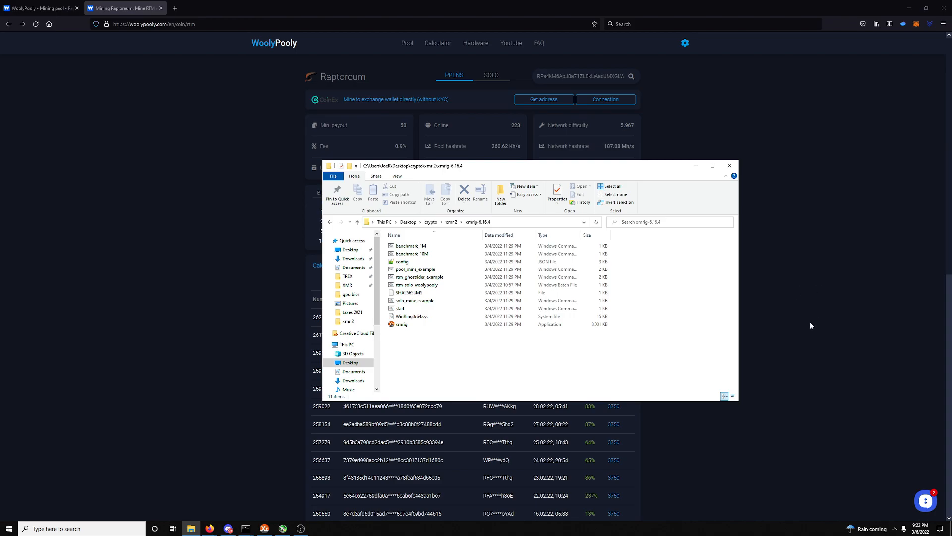
mouse_move(802, 333)
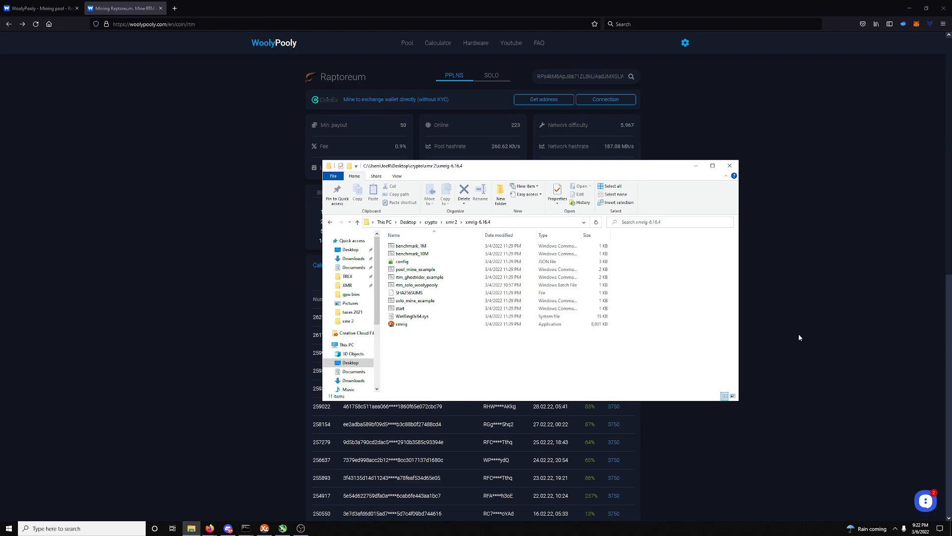
left_click(926, 500)
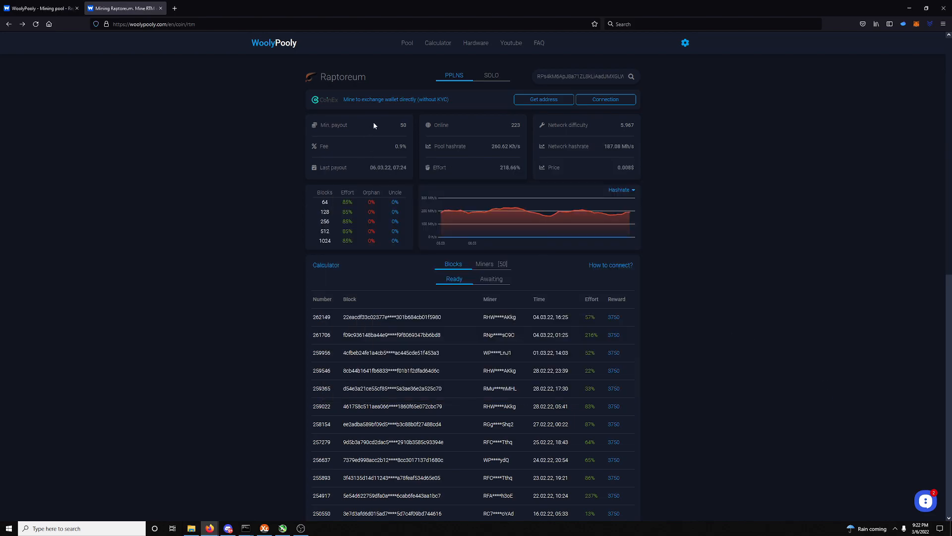
In the solo How to connect guide, choose the USA region and xmrig as the miner
left_click(491, 75)
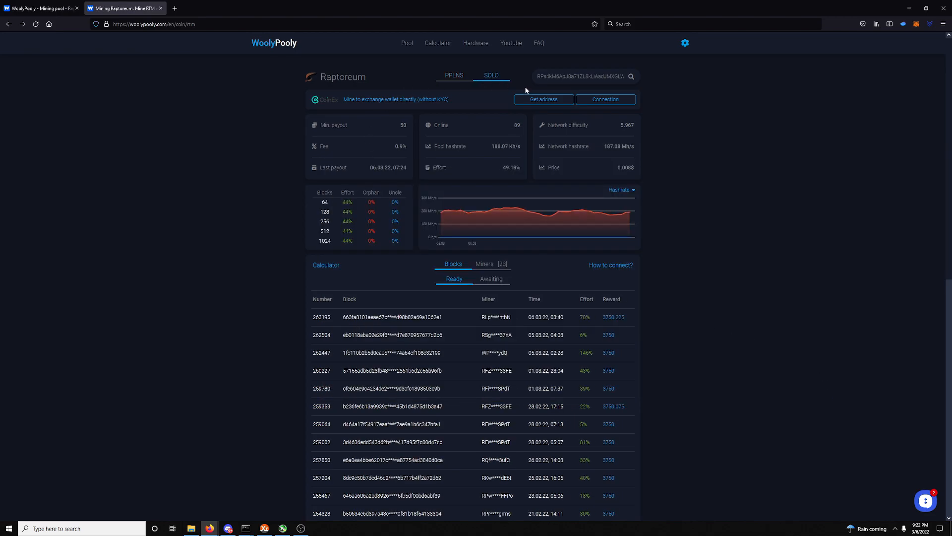
left_click(605, 99)
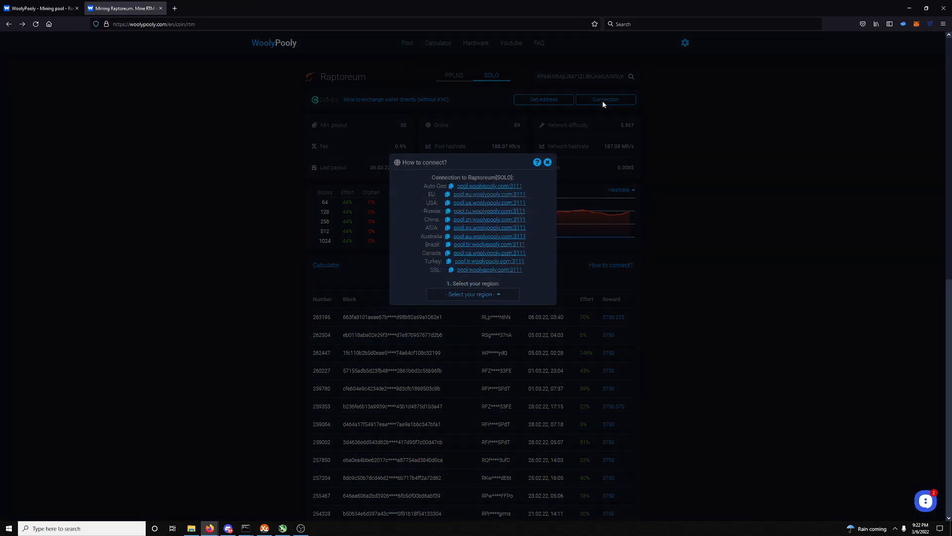
mouse_move(458, 233)
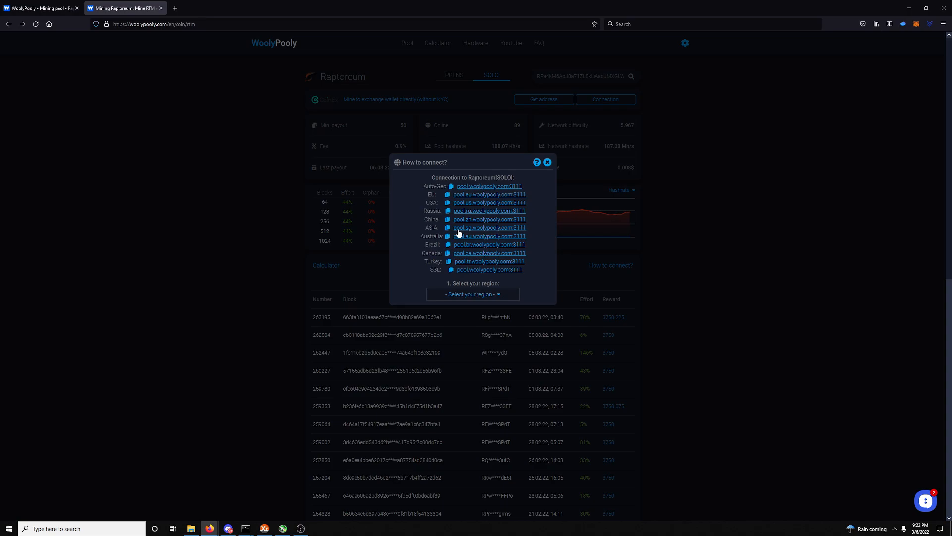
mouse_move(488, 204)
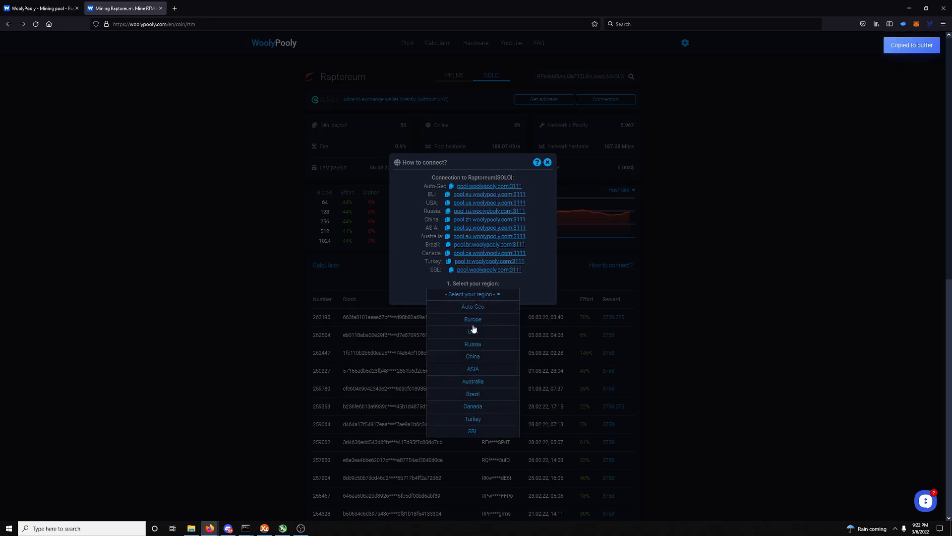
left_click(473, 329)
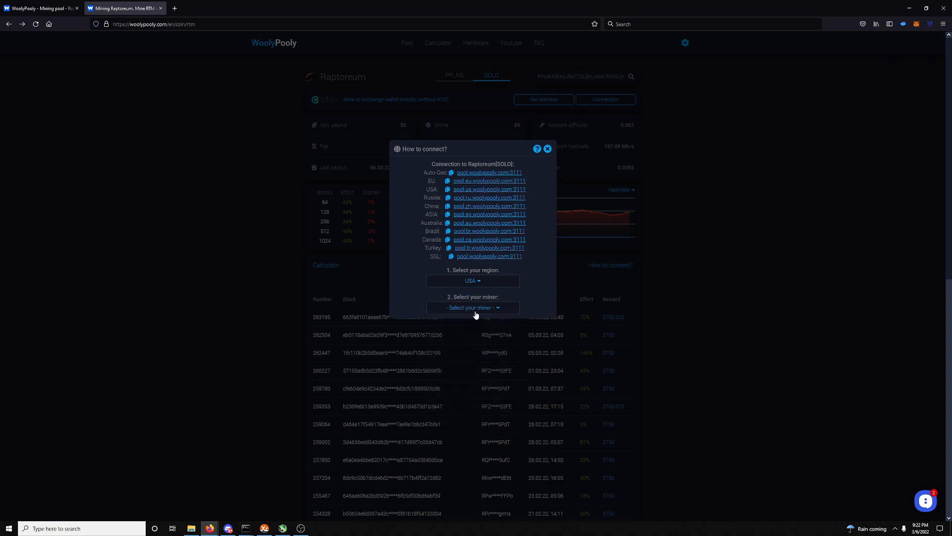
left_click(473, 308)
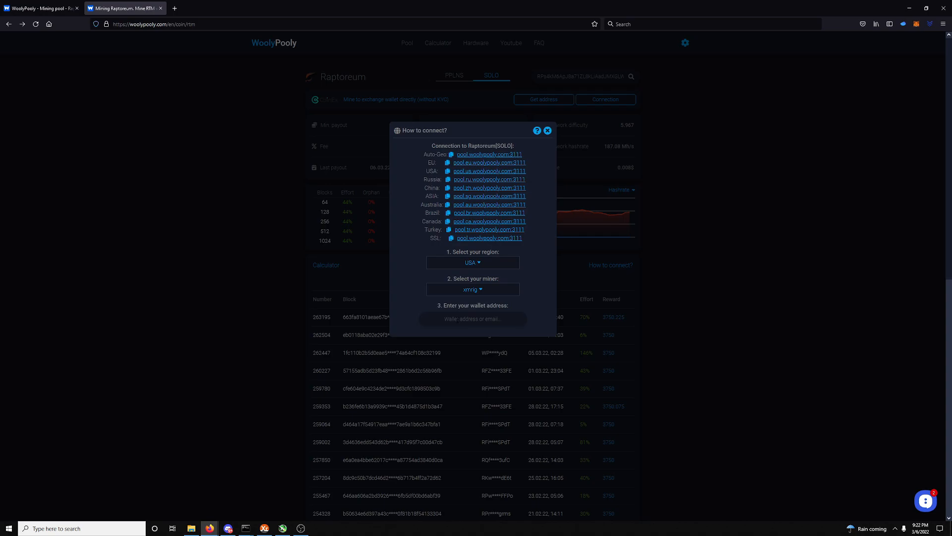
Enter the wallet address and worker name, then copy the generated xmrig command line
type("123")
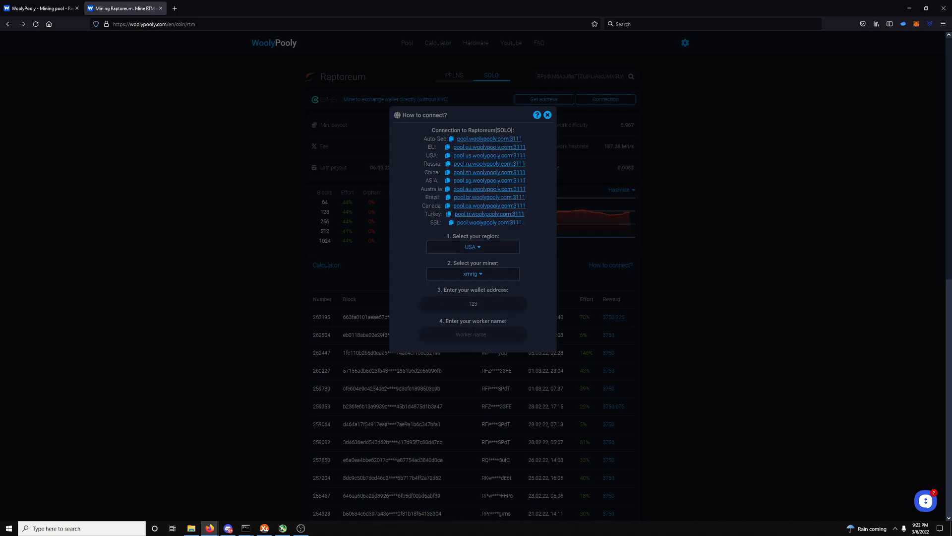
type("bigdaddyd")
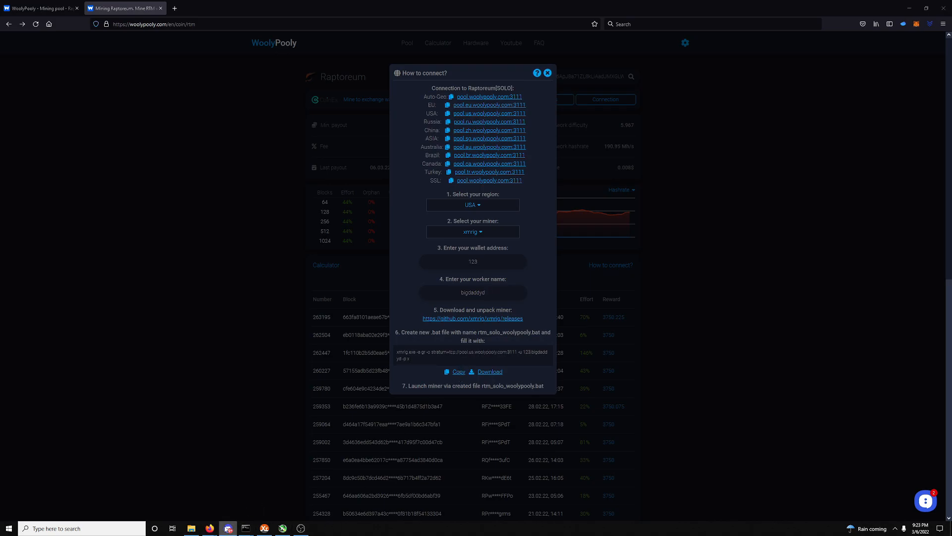
left_click(190, 527)
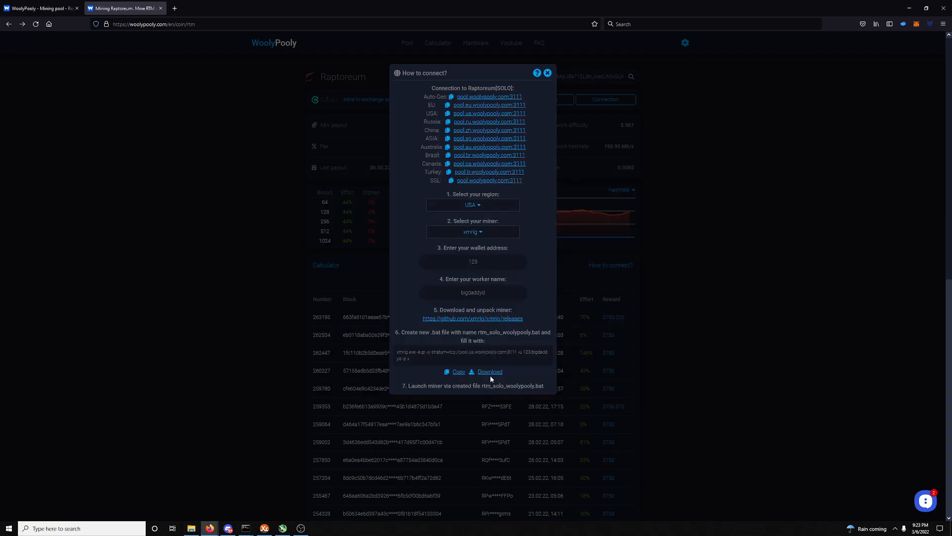
mouse_move(191, 528)
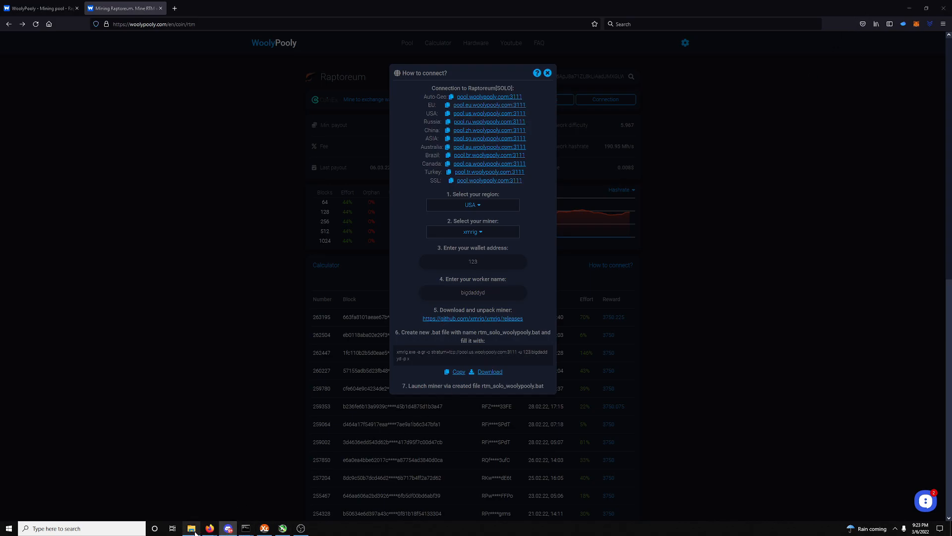
In xmrig-6.16.4, set xmrig's Compatibility properties to run as administrator and confirm
left_click(191, 528)
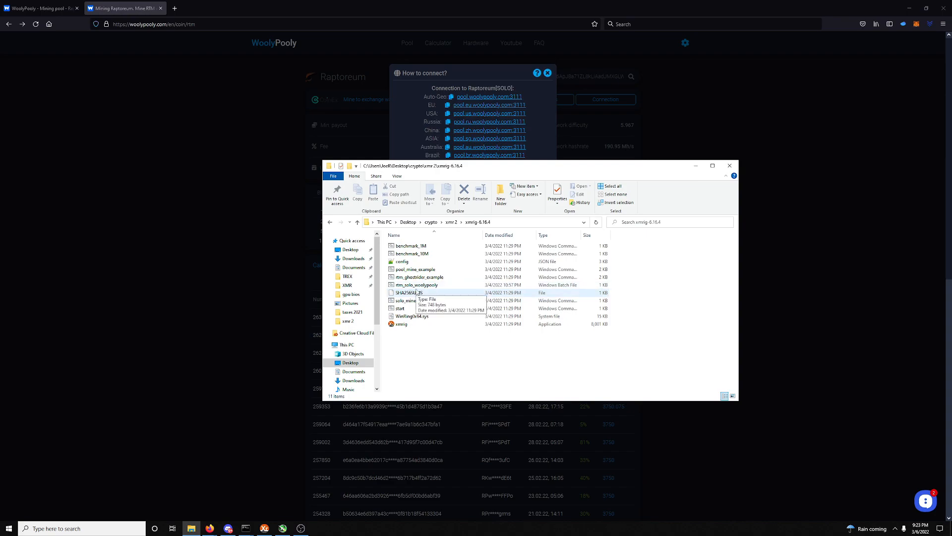
left_click(416, 285)
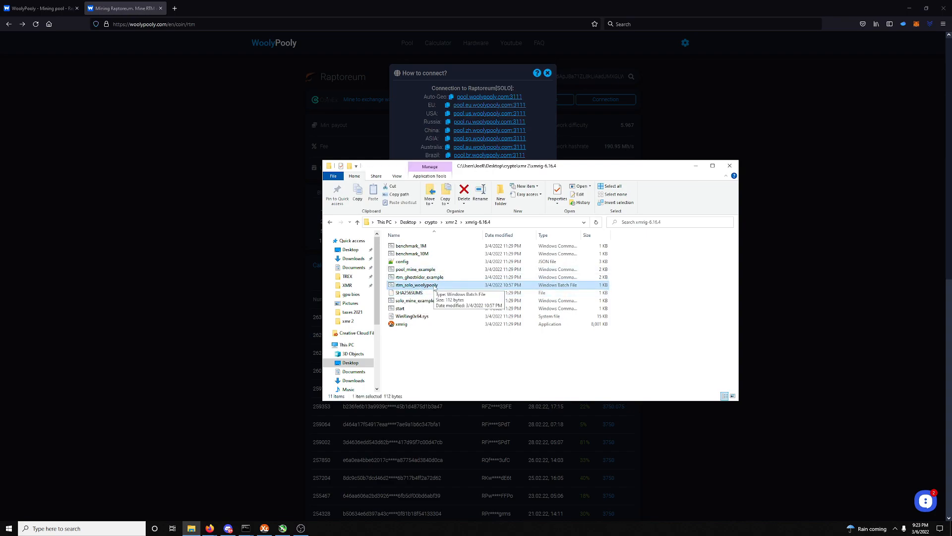
mouse_move(418, 321)
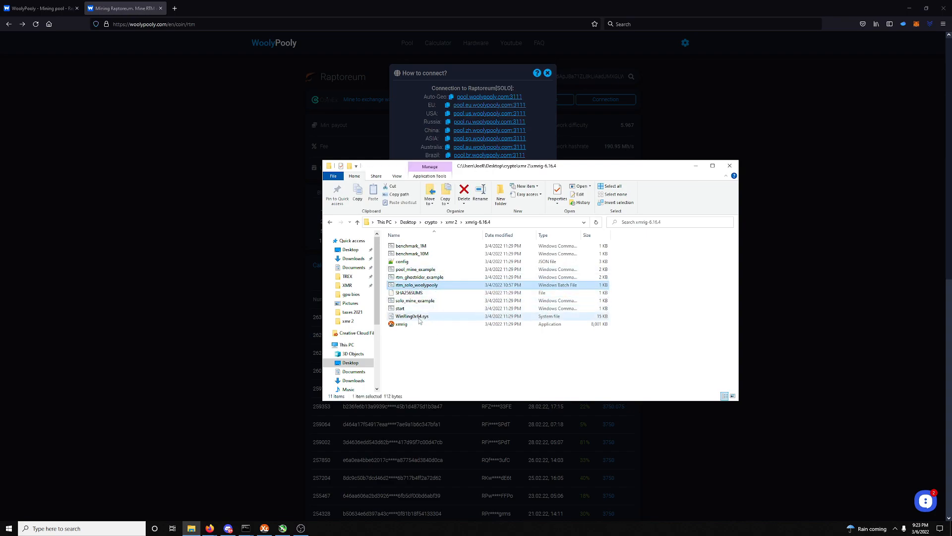
right_click(400, 324)
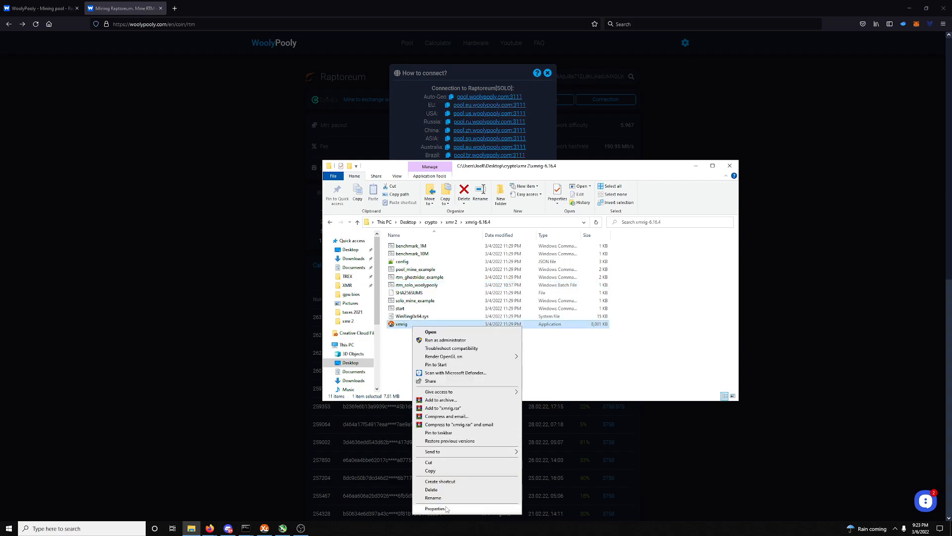
left_click(435, 508)
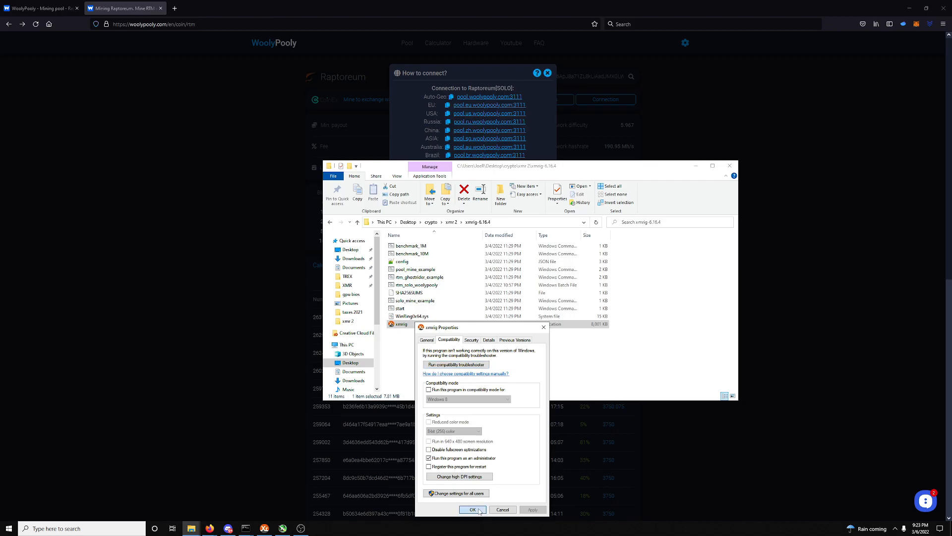
left_click(472, 509)
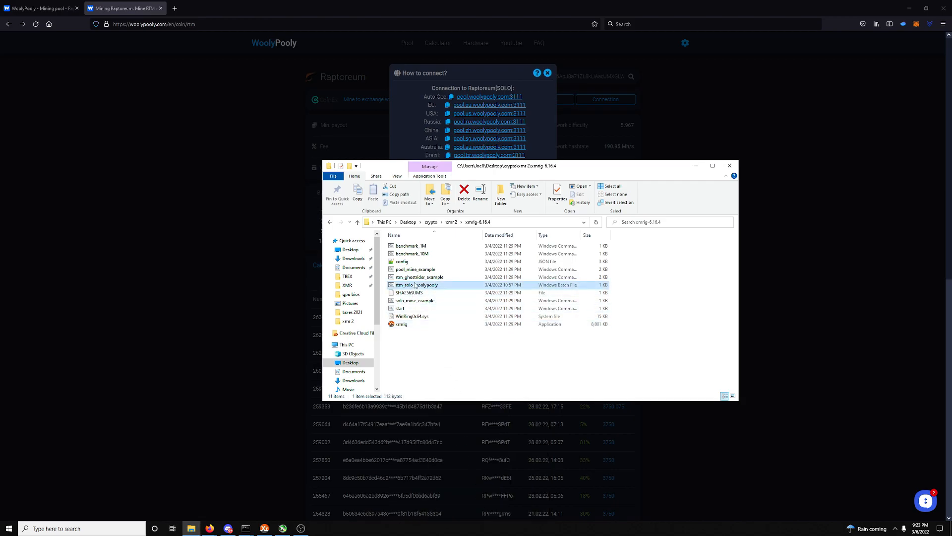
mouse_move(416, 284)
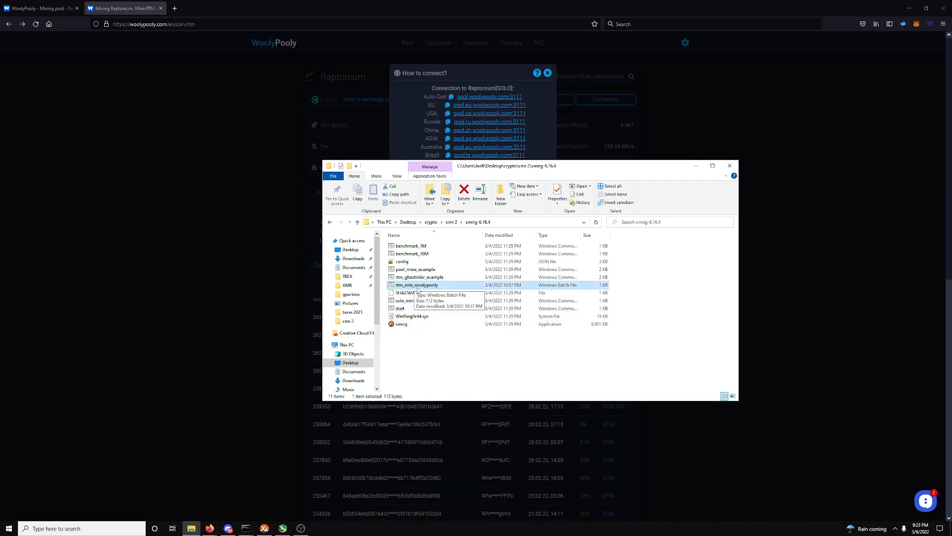
mouse_move(421, 309)
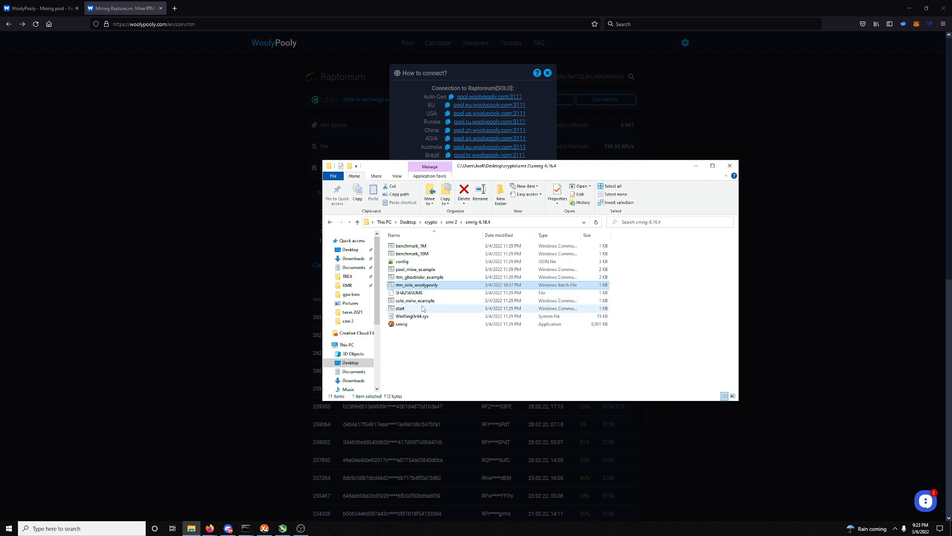
mouse_move(422, 309)
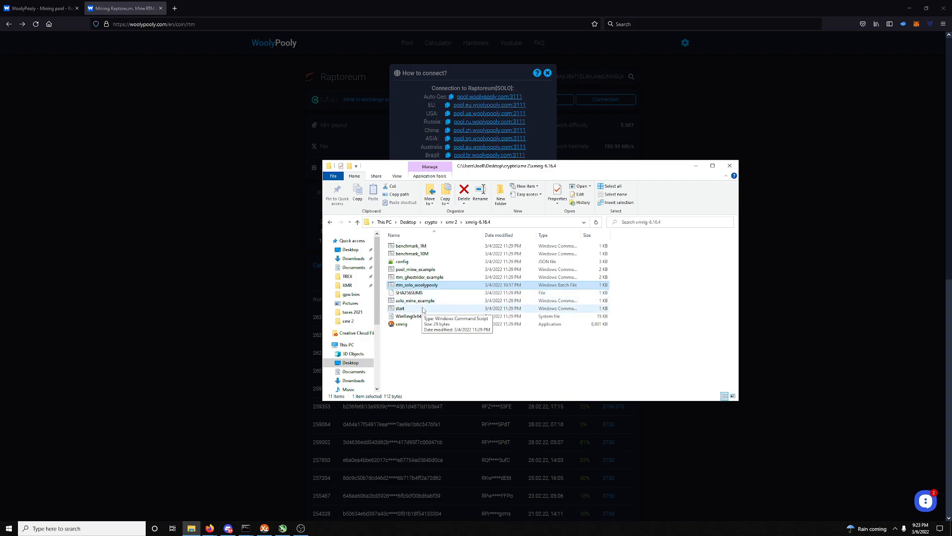
mouse_move(416, 285)
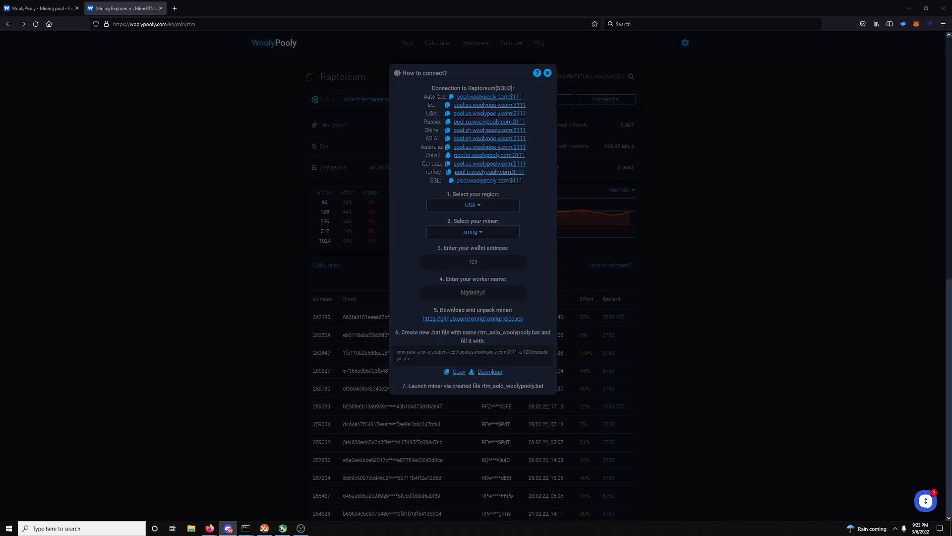
mouse_move(432, 364)
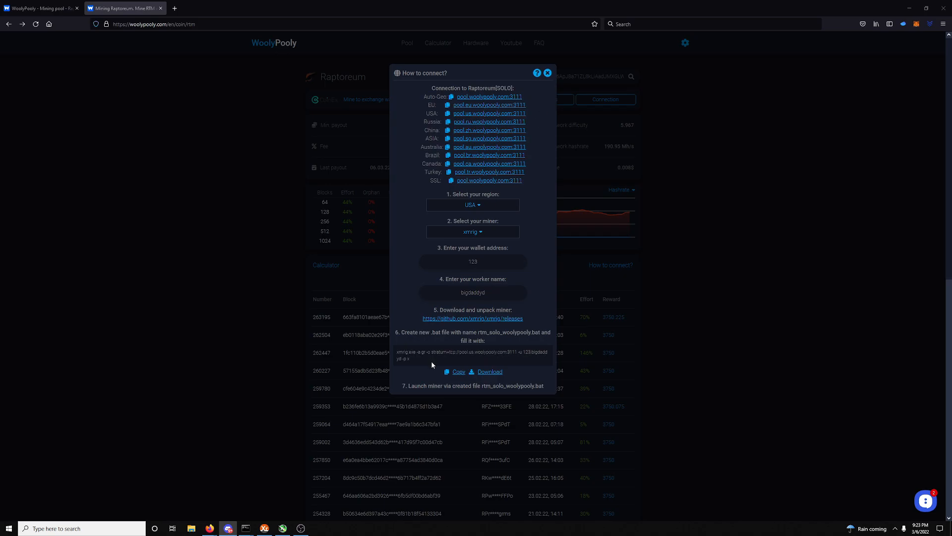
mouse_move(502, 318)
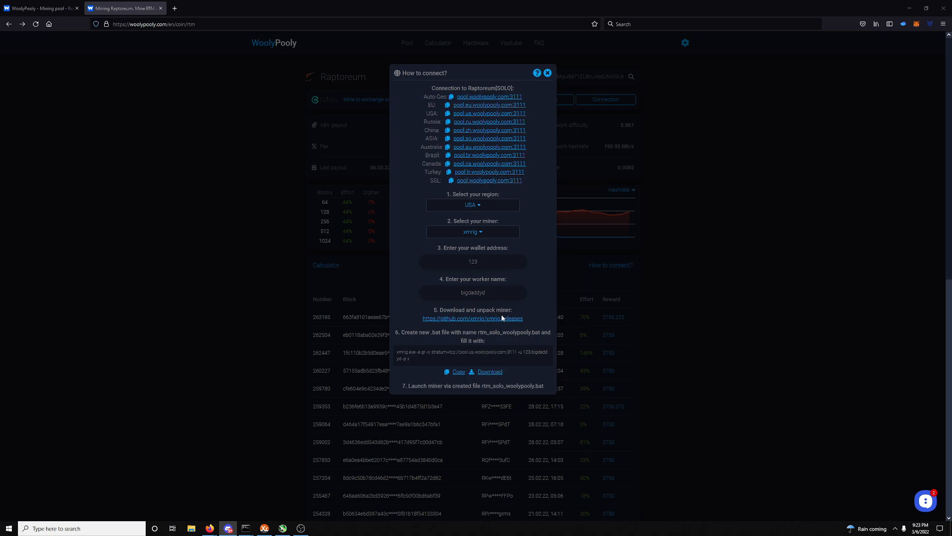
Switch back to the WoolyPooly window with the solo connection guide
left_click(548, 72)
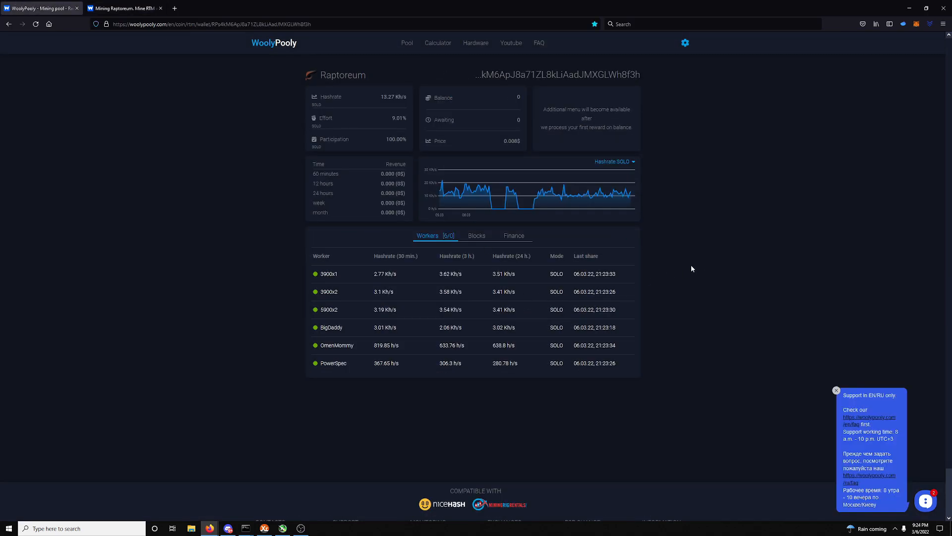
mouse_move(404, 216)
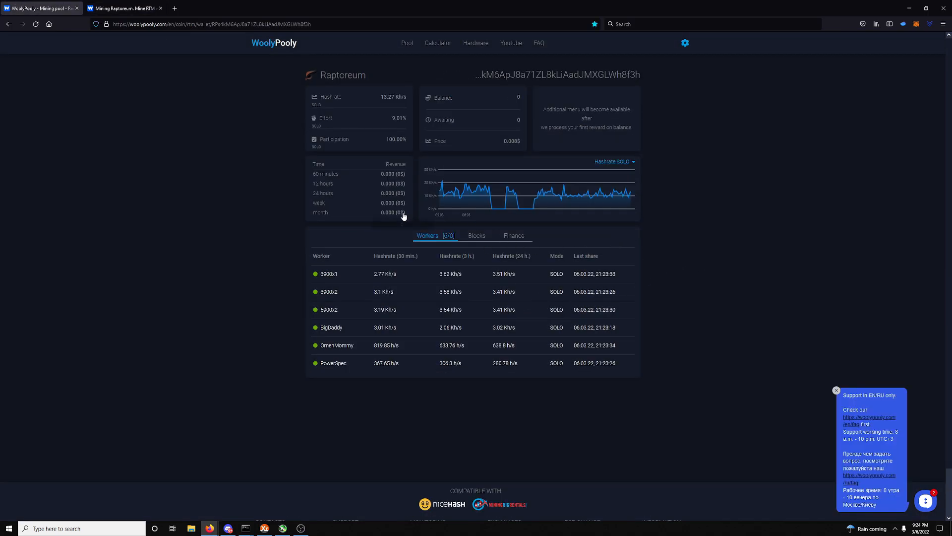
mouse_move(646, 323)
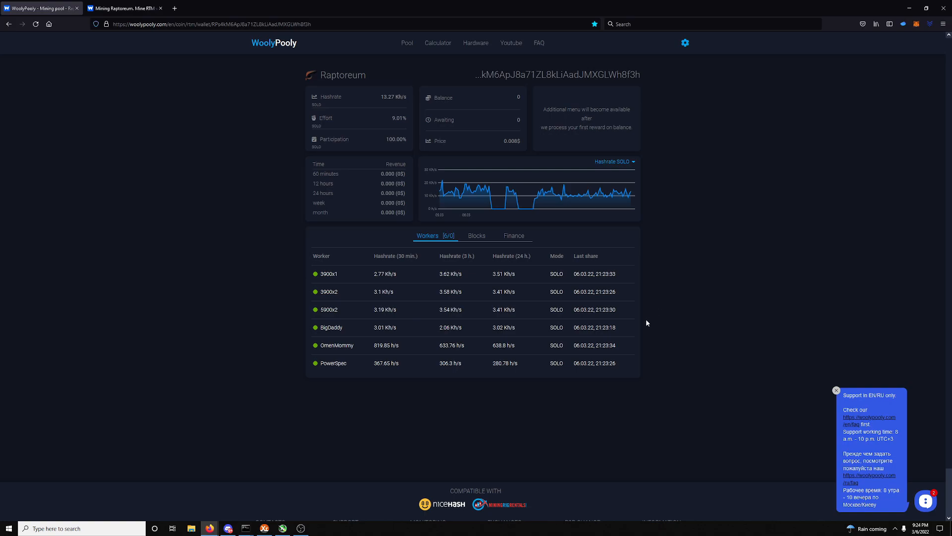
mouse_move(324, 292)
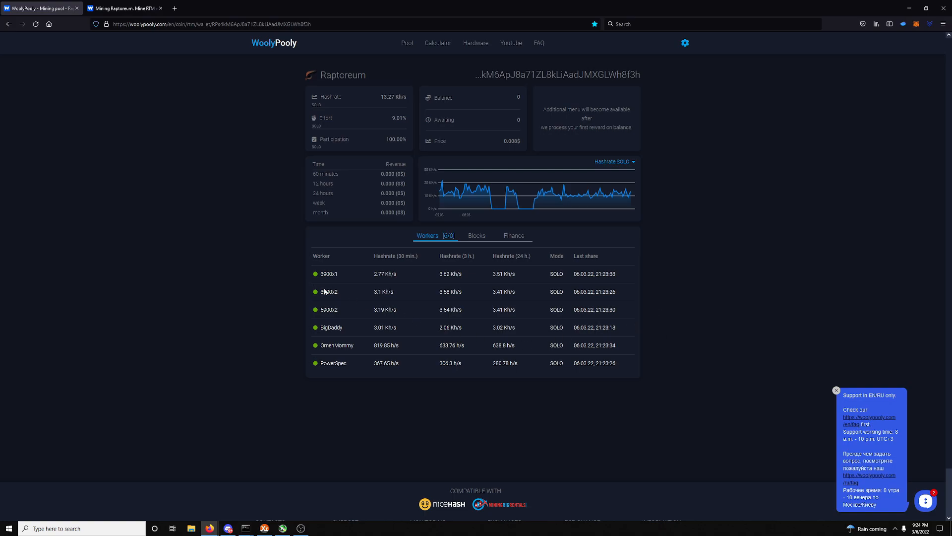
mouse_move(332, 316)
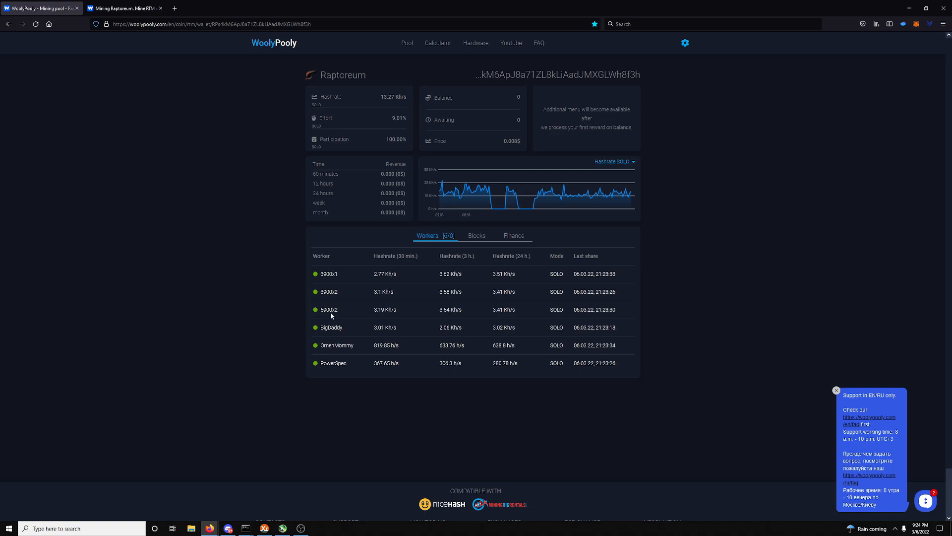
mouse_move(277, 334)
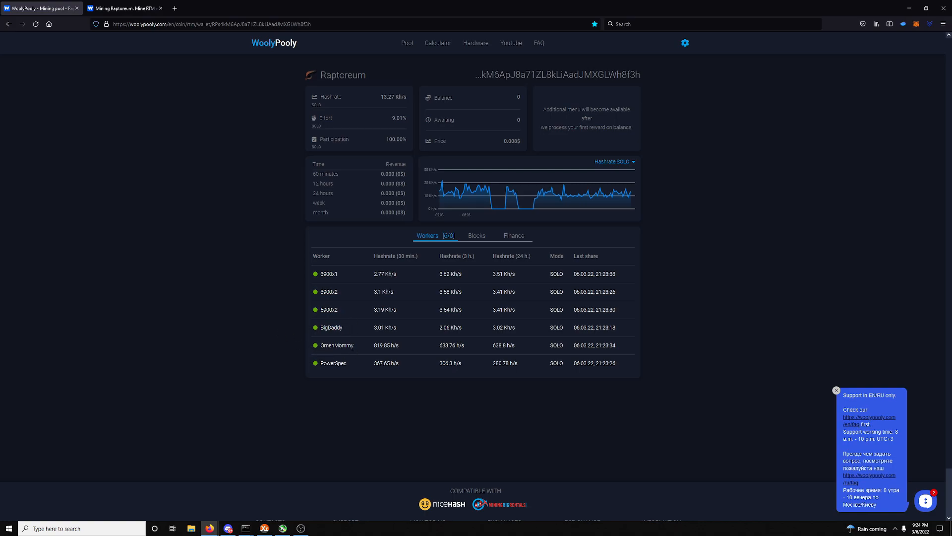
mouse_move(275, 350)
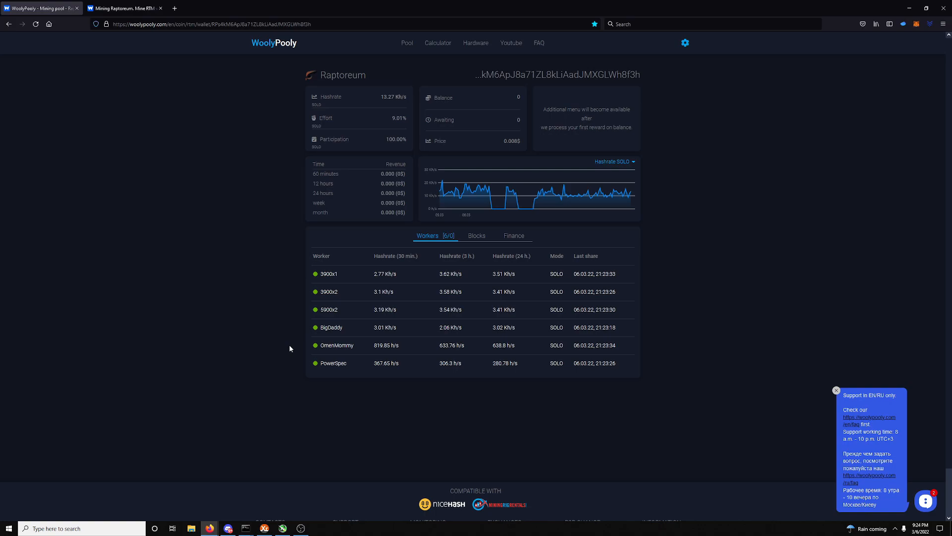
mouse_move(697, 332)
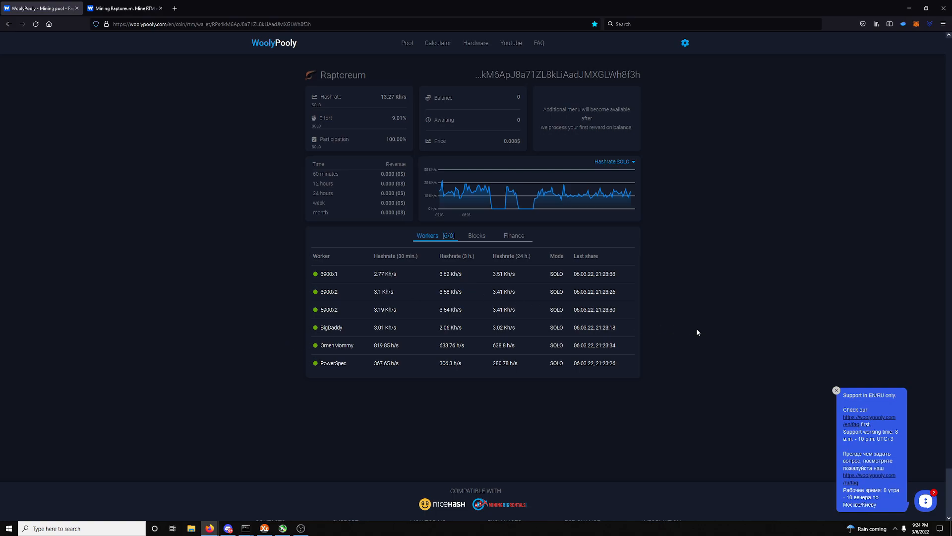
mouse_move(433, 322)
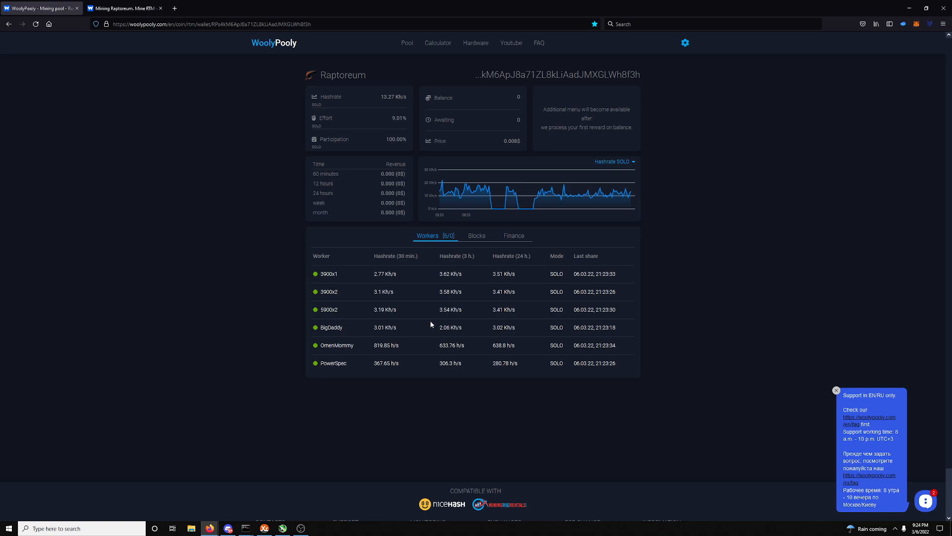
mouse_move(478, 438)
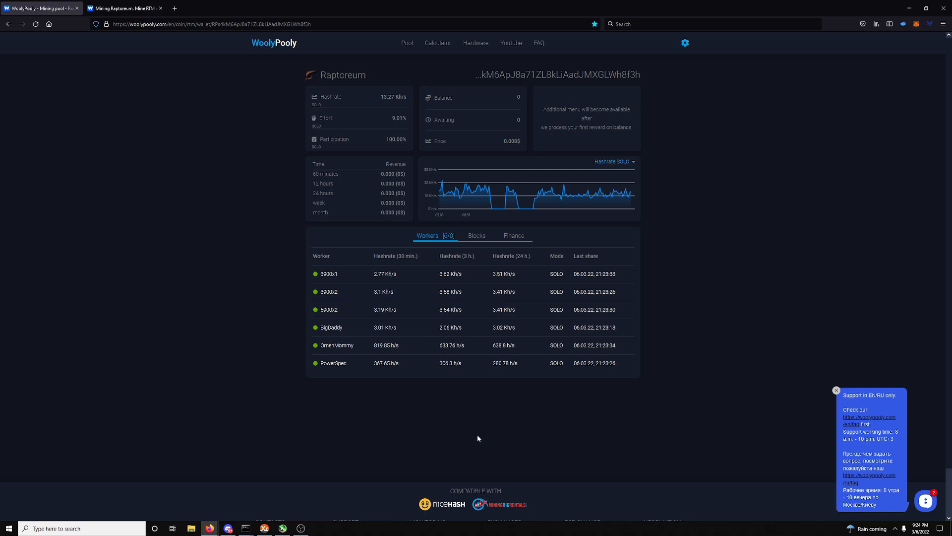
mouse_move(473, 408)
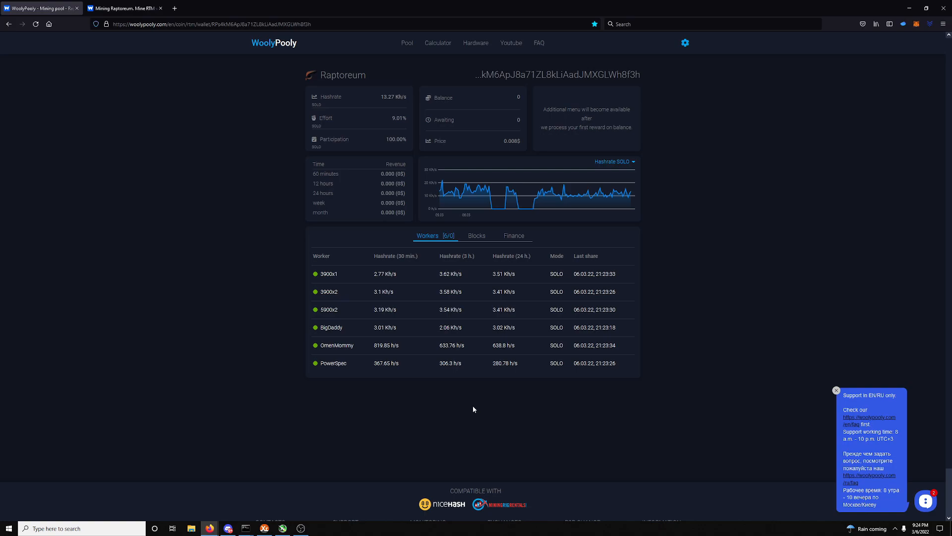
mouse_move(292, 339)
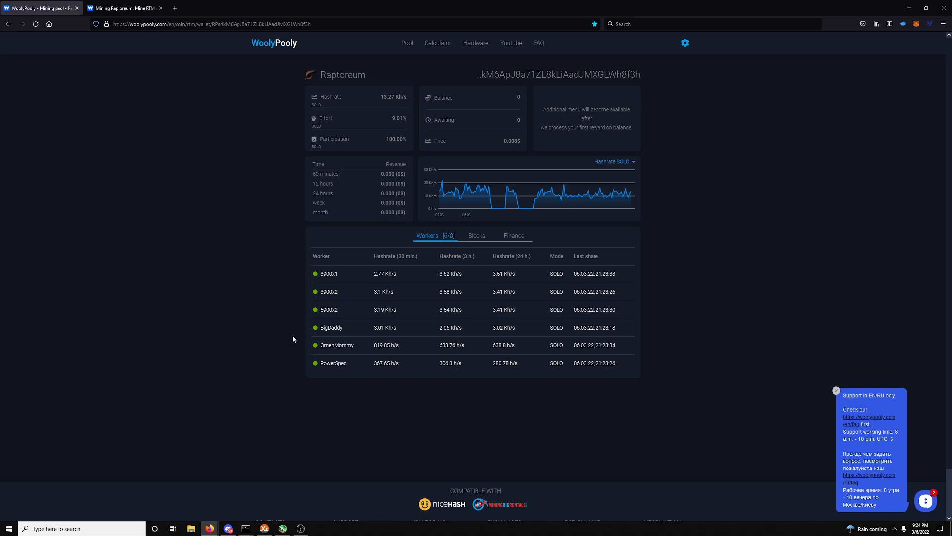
mouse_move(289, 339)
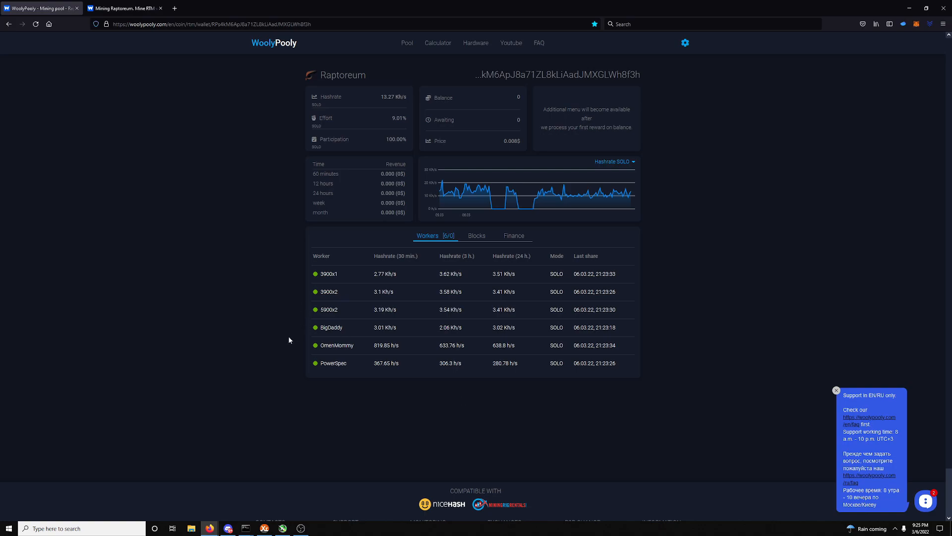
mouse_move(485, 315)
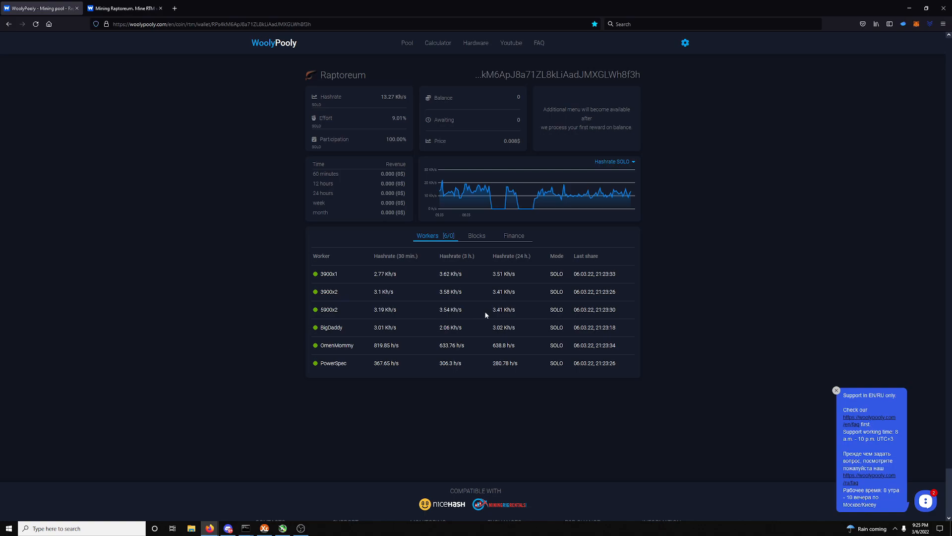
mouse_move(367, 150)
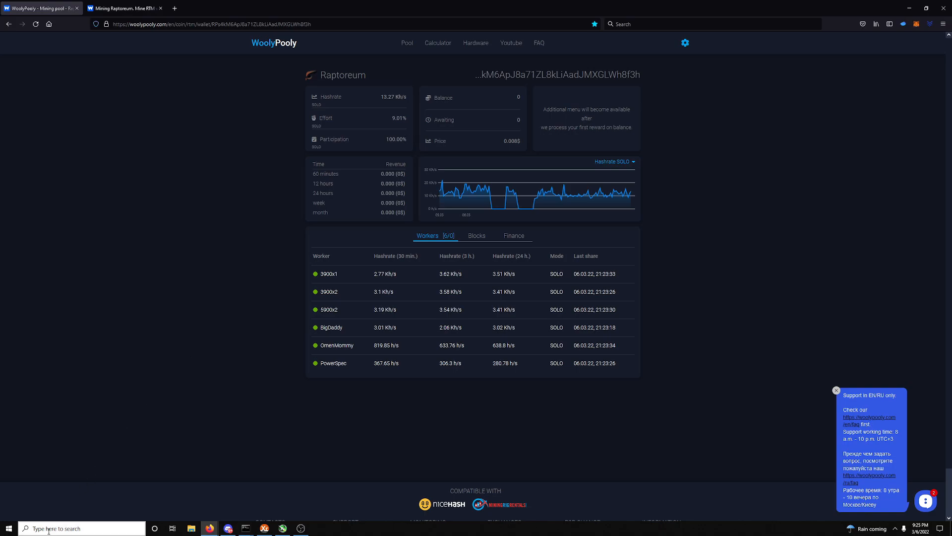
Launch Calculator from Windows search and compute 0.08 × 5000 = 400
type("calculator")
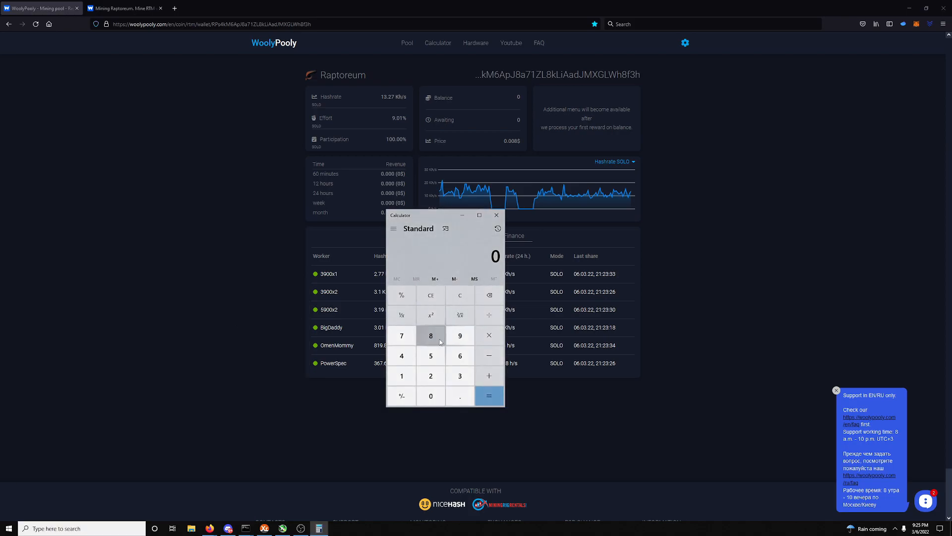
mouse_move(460, 396)
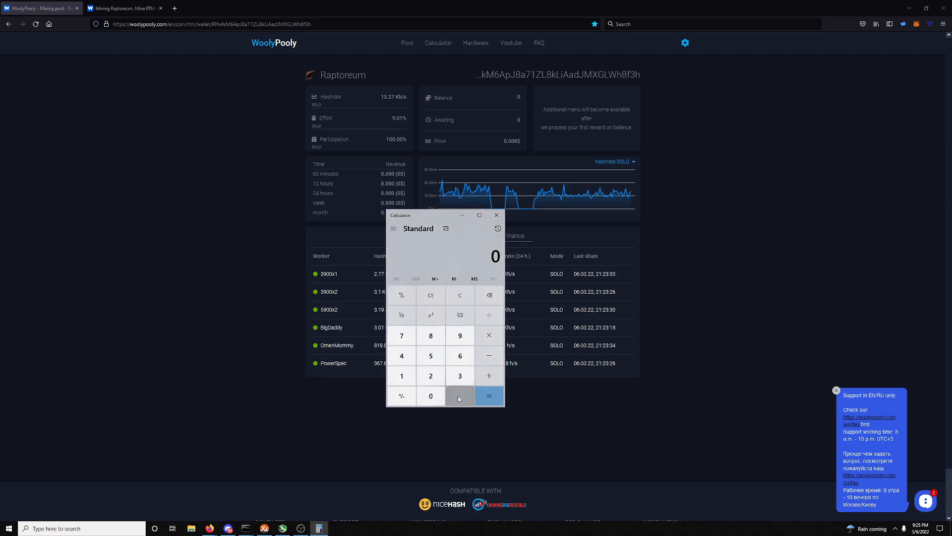
left_click(431, 335)
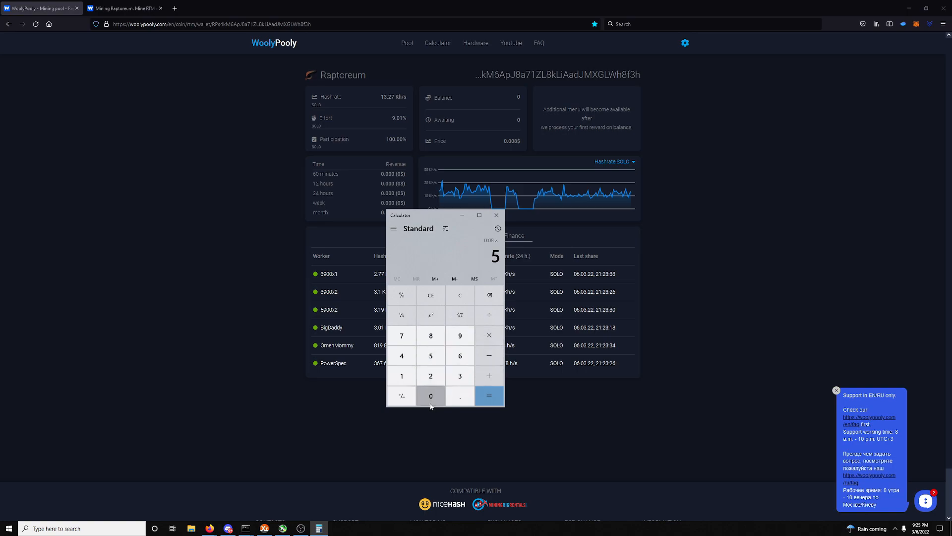
left_click(488, 375)
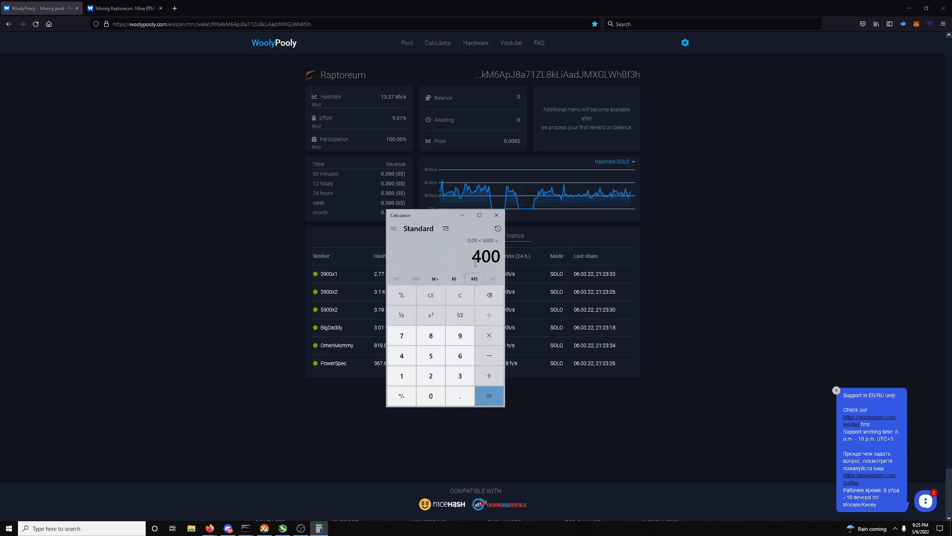
mouse_move(460, 334)
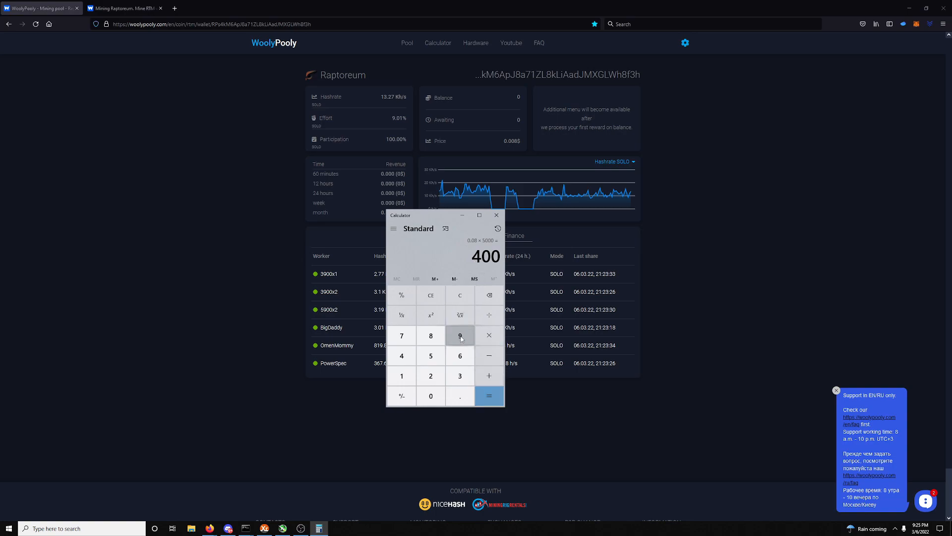
mouse_move(489, 356)
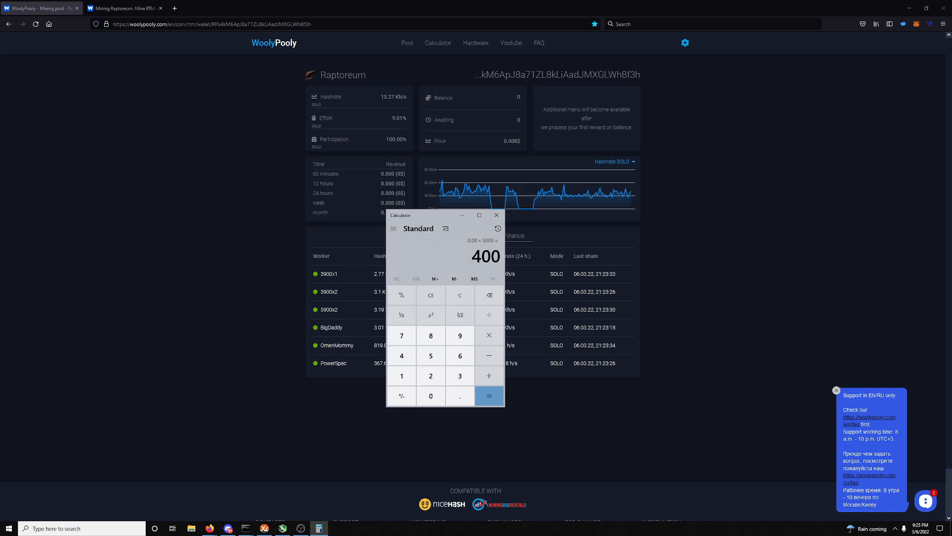
mouse_move(345, 298)
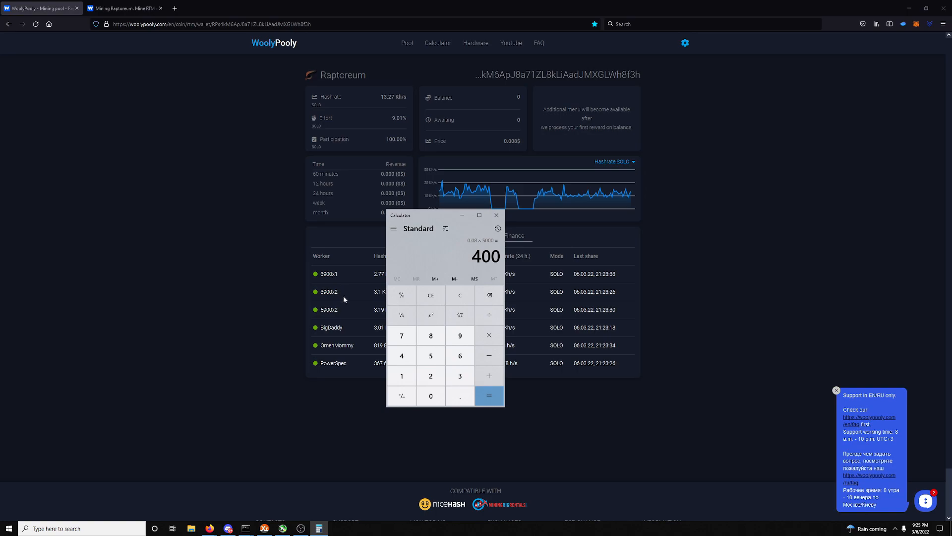
mouse_move(489, 296)
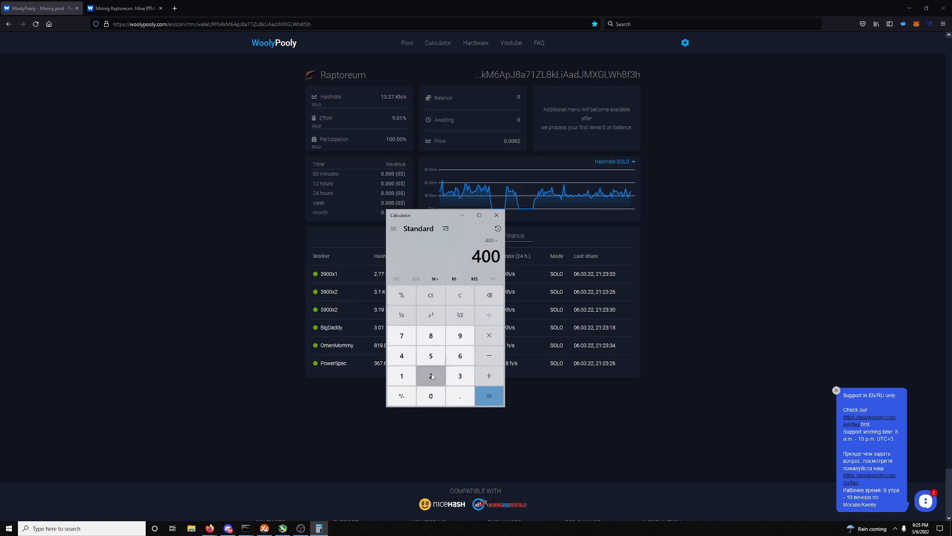
Compute 400 ÷ 30 ≈ 13.33 and 5000 ÷ 30 ≈ 166.67
left_click(488, 396)
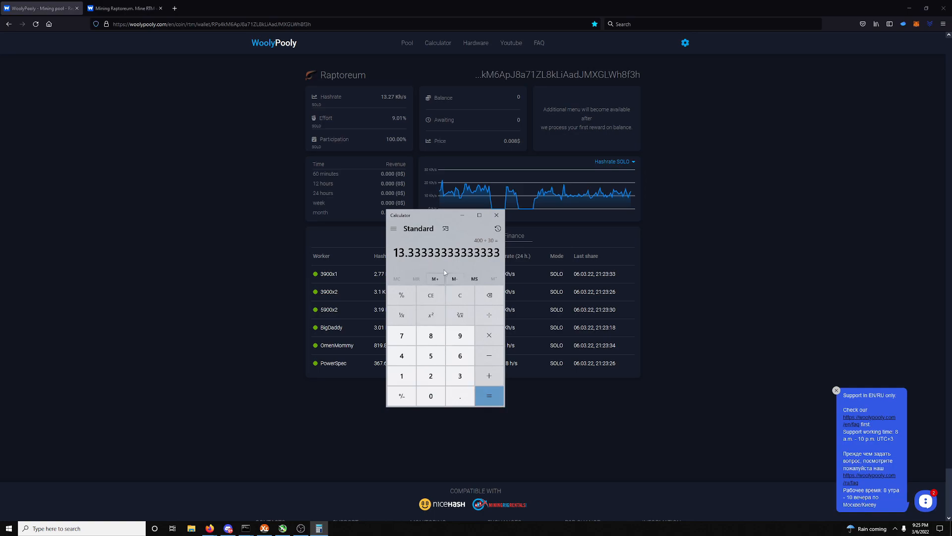
mouse_move(465, 258)
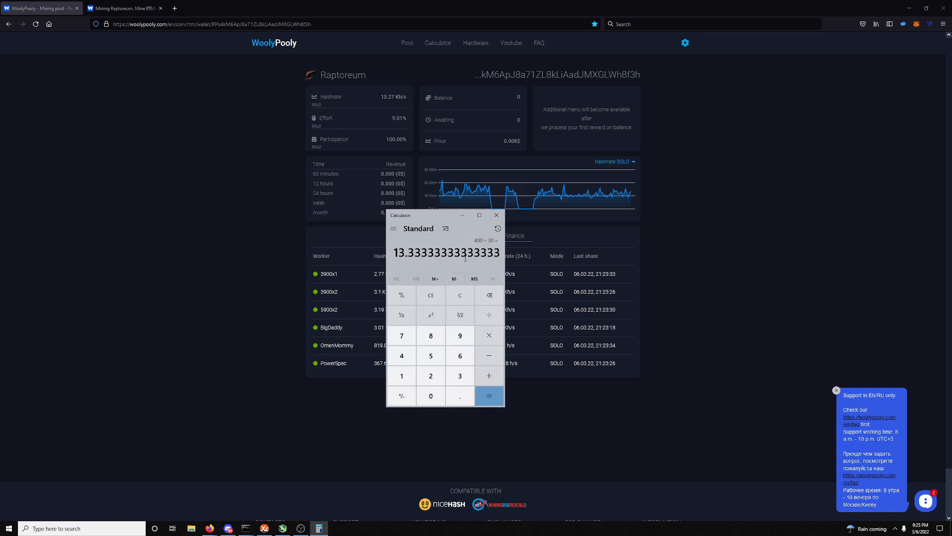
mouse_move(462, 267)
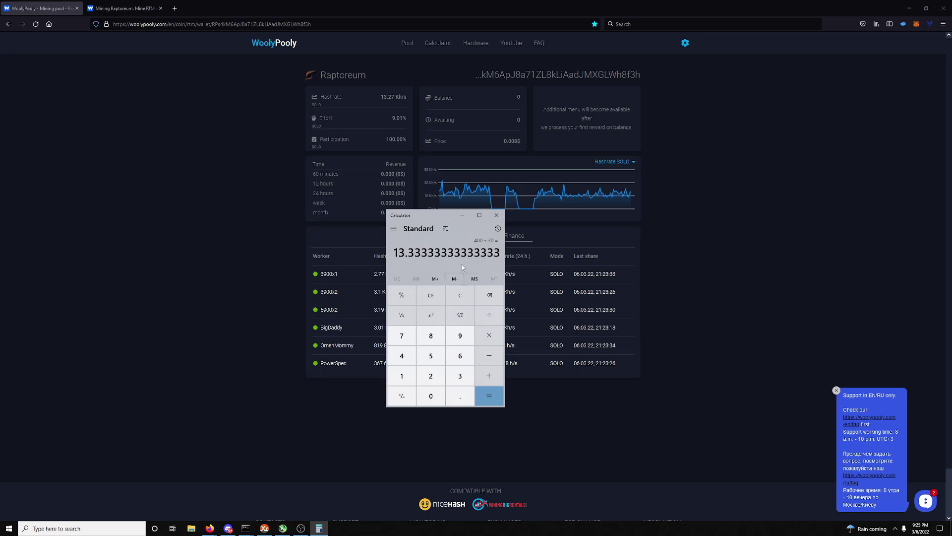
left_click(431, 355)
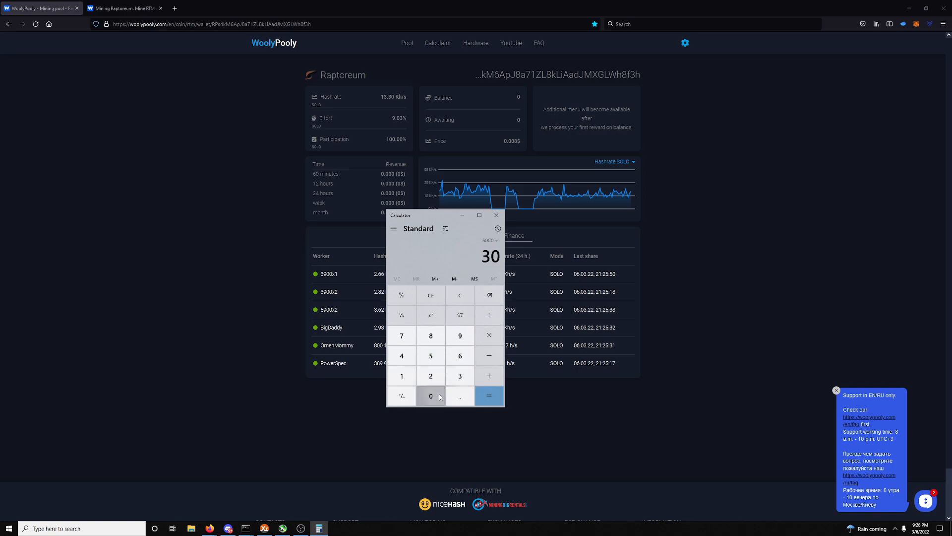
left_click(489, 396)
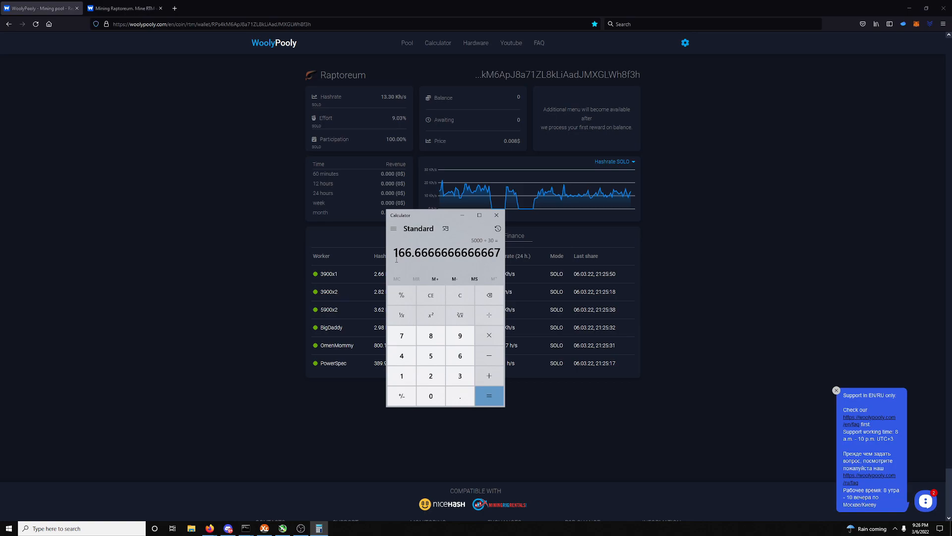
mouse_move(401, 266)
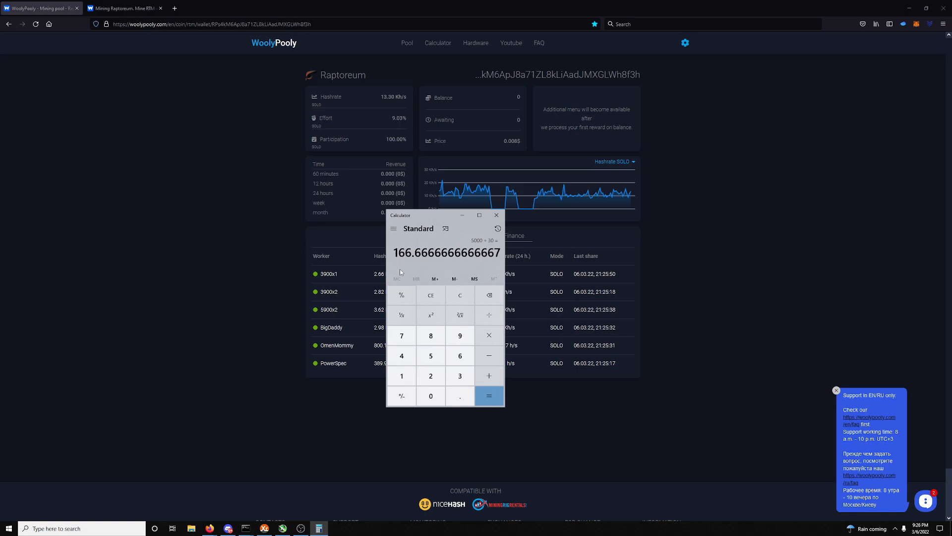
mouse_move(460, 295)
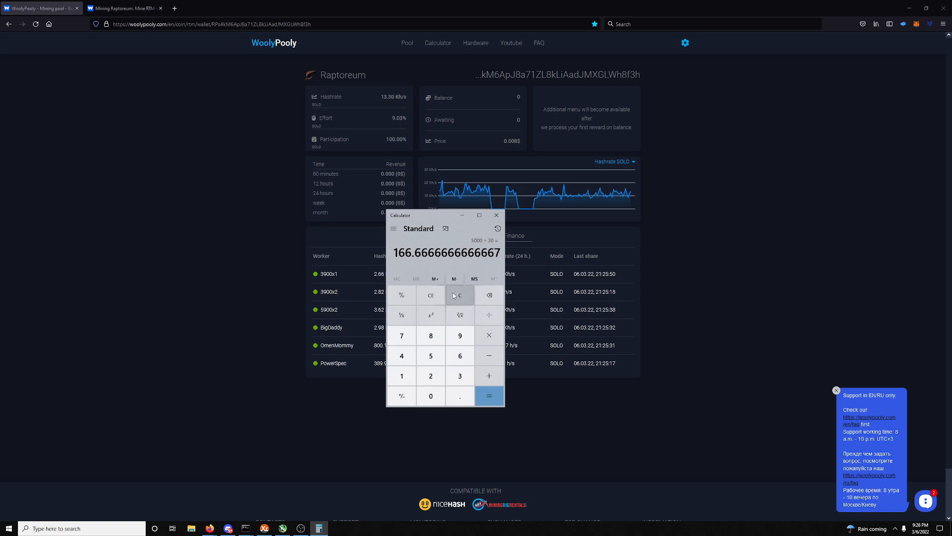
Clear the 5000 ÷ 30 result so the Calculator display reads 0
left_click(460, 375)
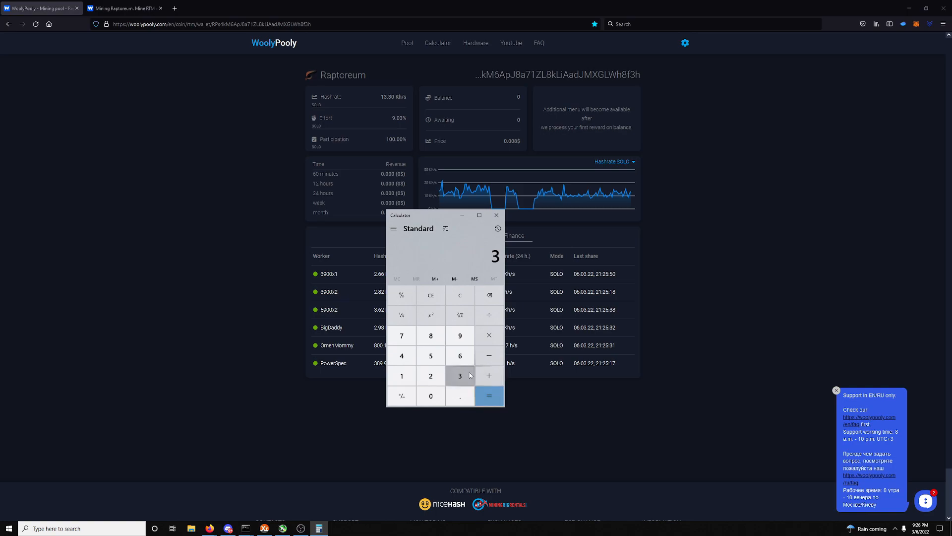
left_click(430, 375)
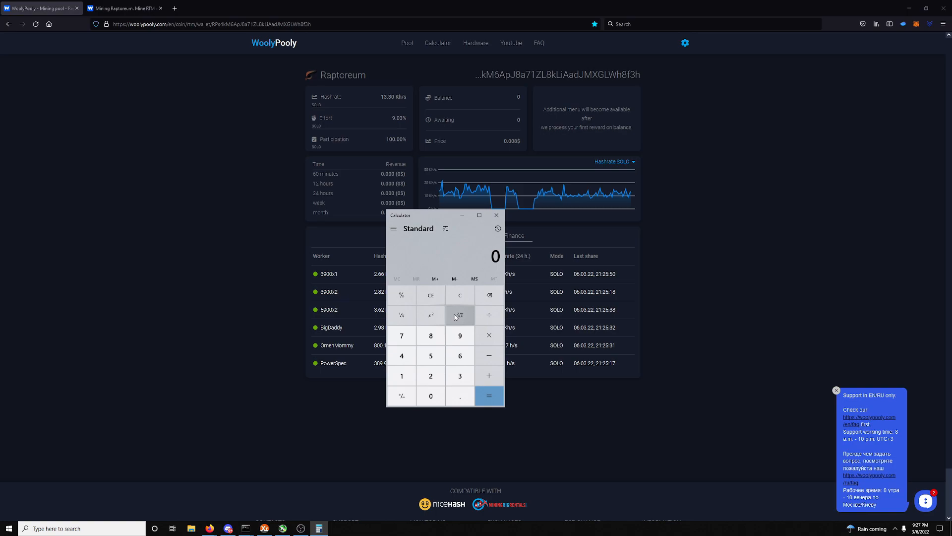
mouse_move(294, 446)
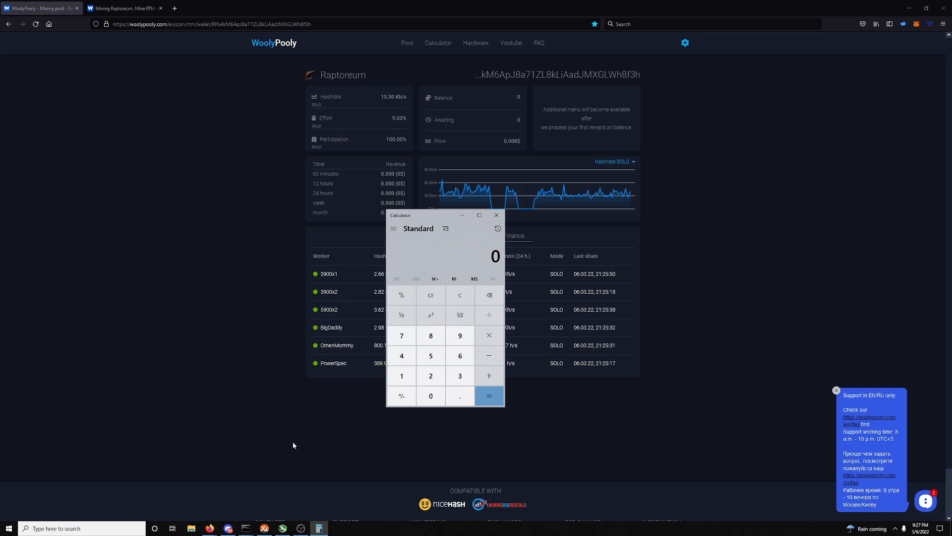
mouse_move(278, 435)
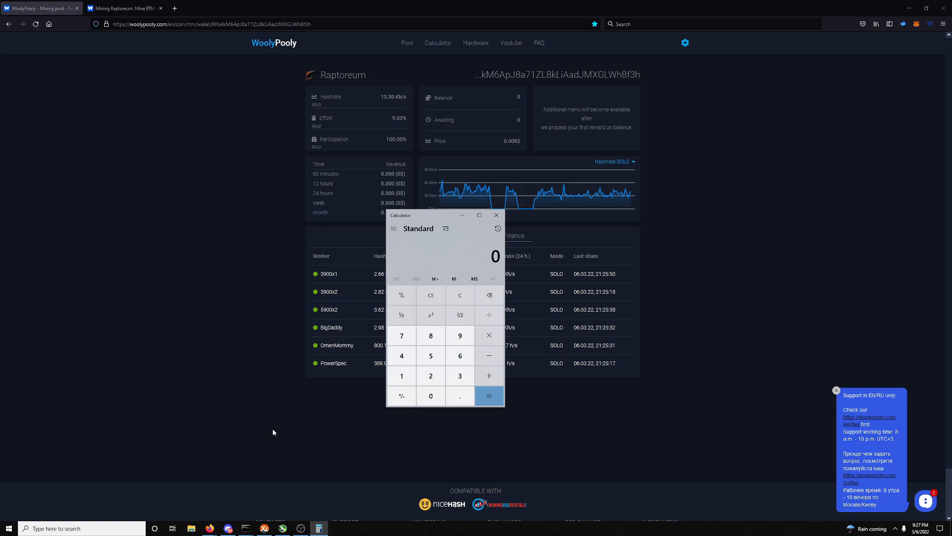
mouse_move(297, 427)
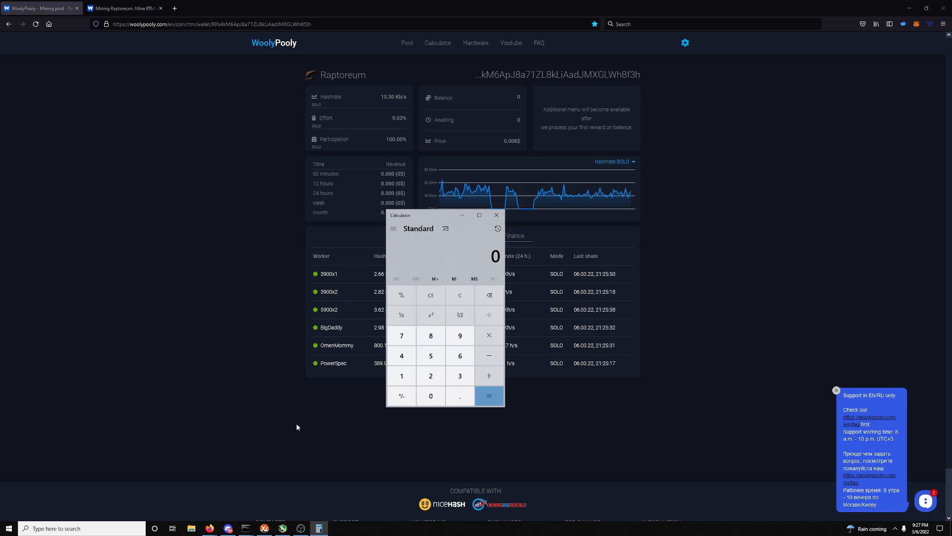